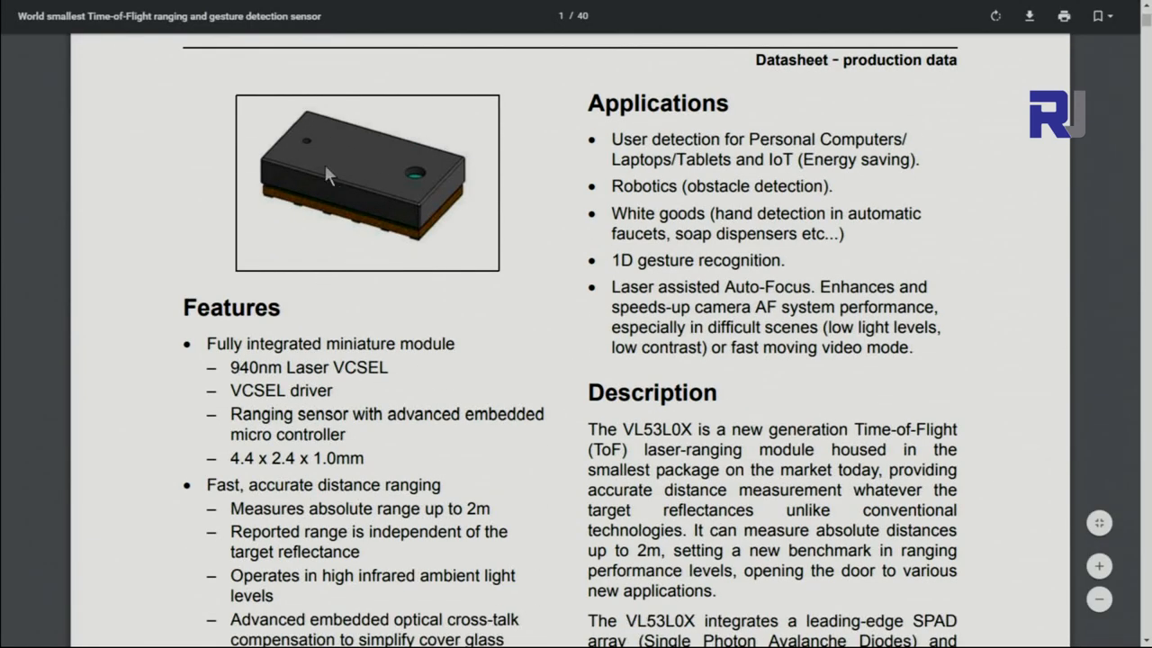
# - Highlight the 940nm laser feature, then scroll to the 1.1 technical specification table
pyautogui.doubleClick(252, 367)
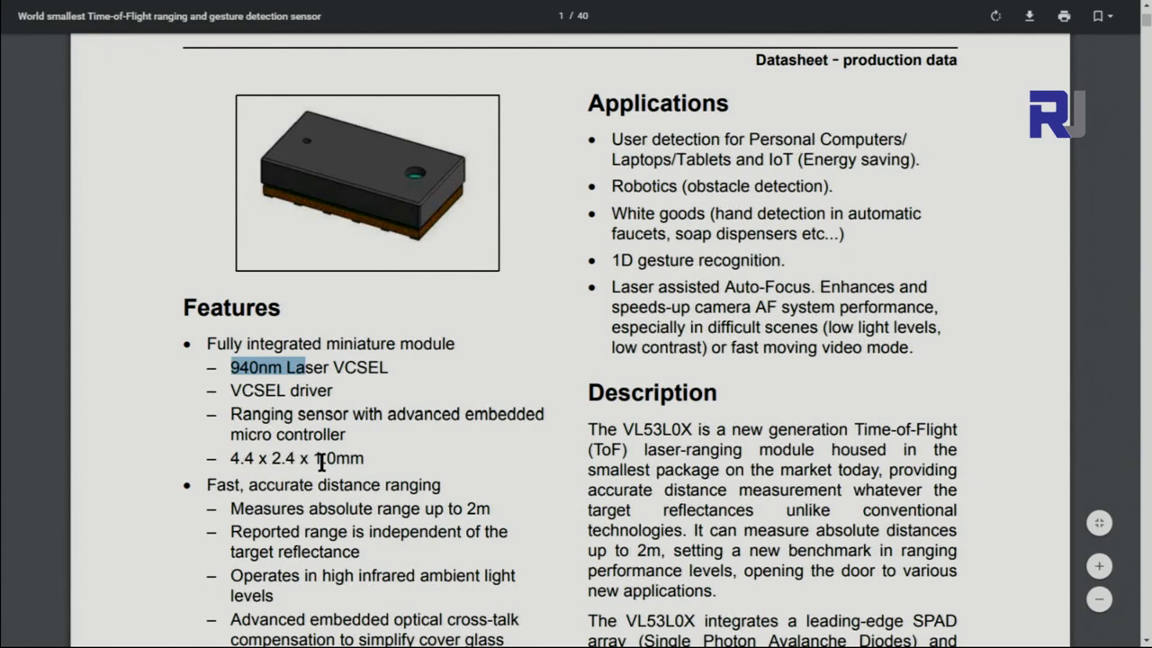
pyautogui.scroll(-3)
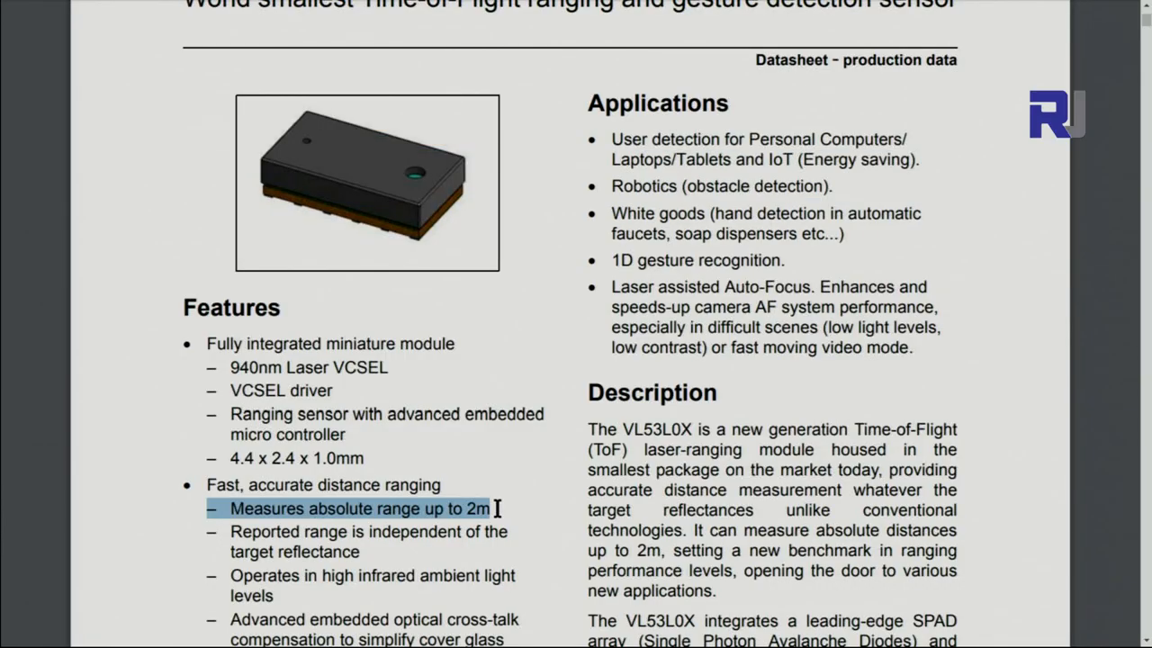
pyautogui.scroll(-3)
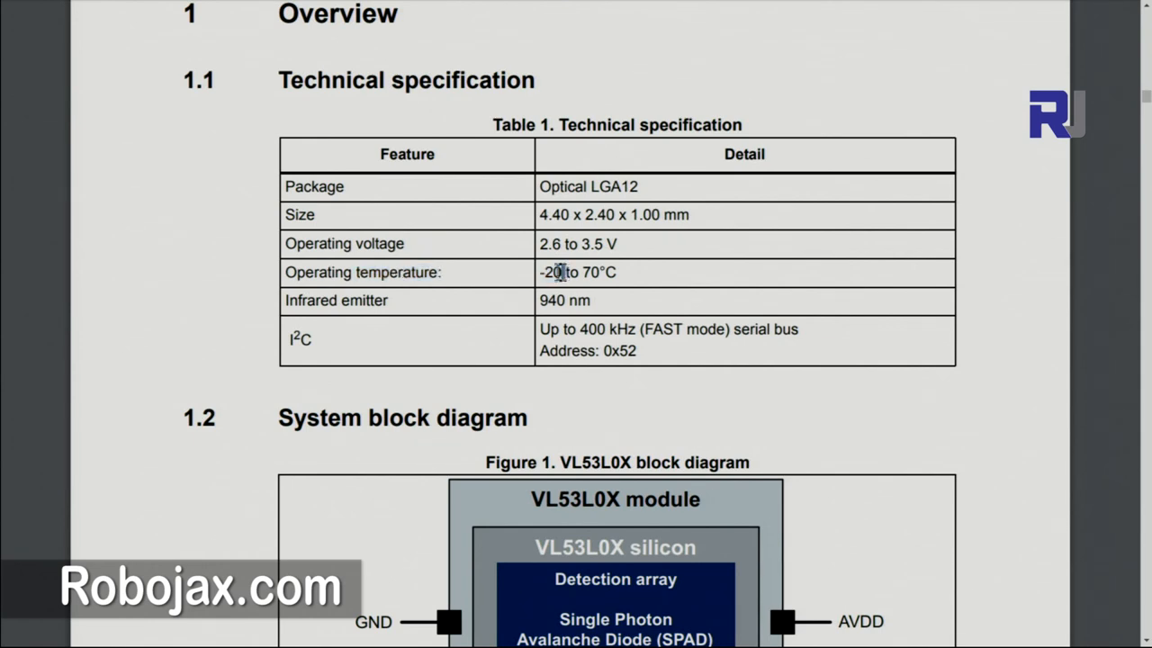
# - Highlight a specification entry, scroll to Table 2, and select XSHUT's 'Active LOW'
pyautogui.doubleClick(599, 272)
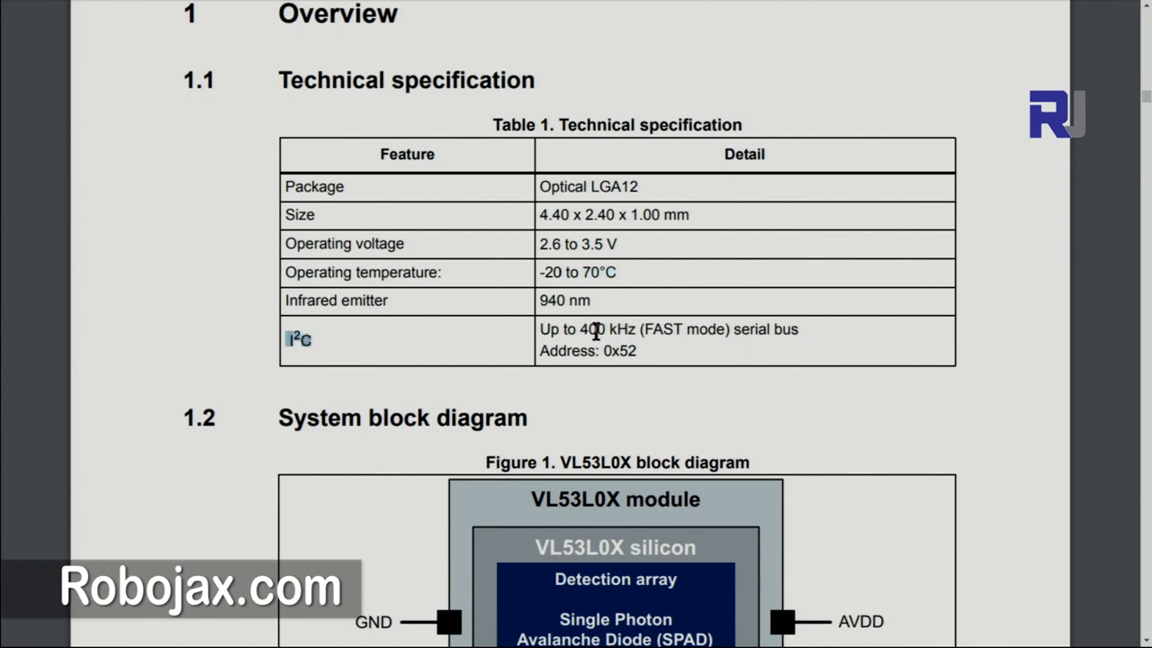
pyautogui.scroll(-3)
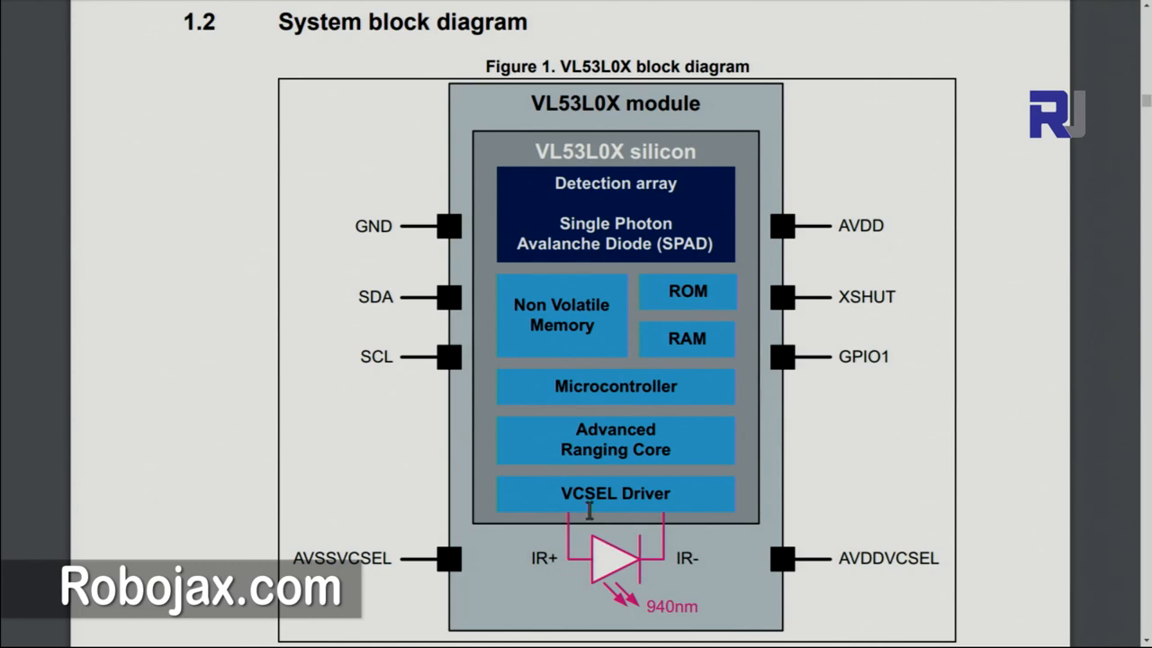
pyautogui.scroll(-3)
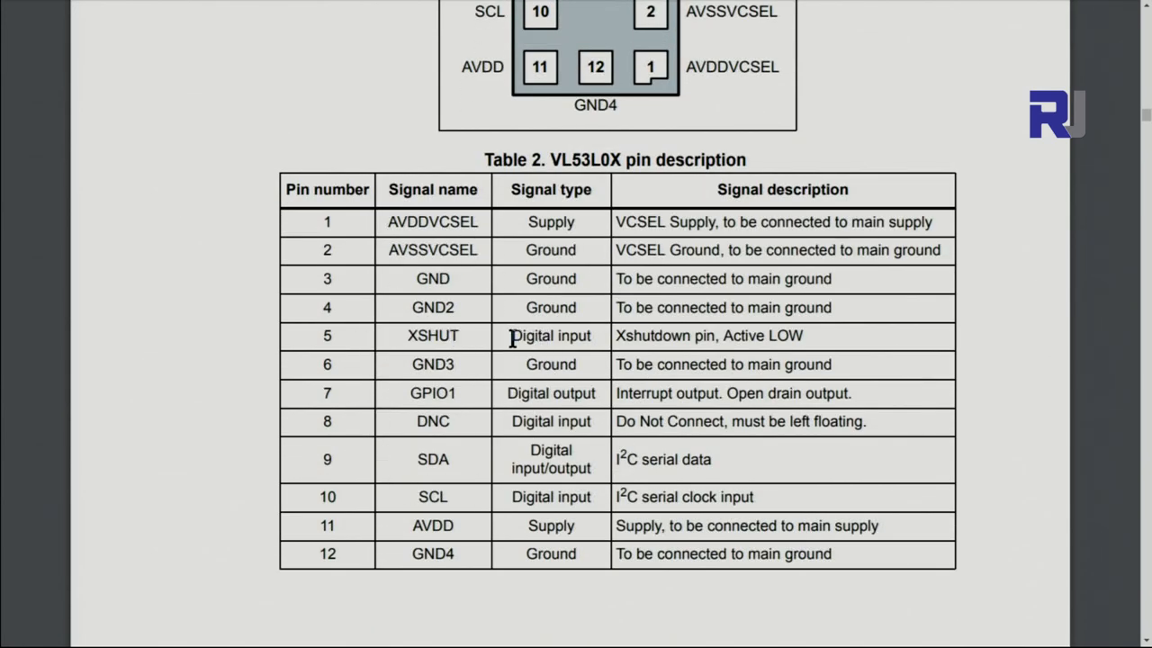
pyautogui.moveTo(722, 336); pyautogui.dragTo(803, 336)
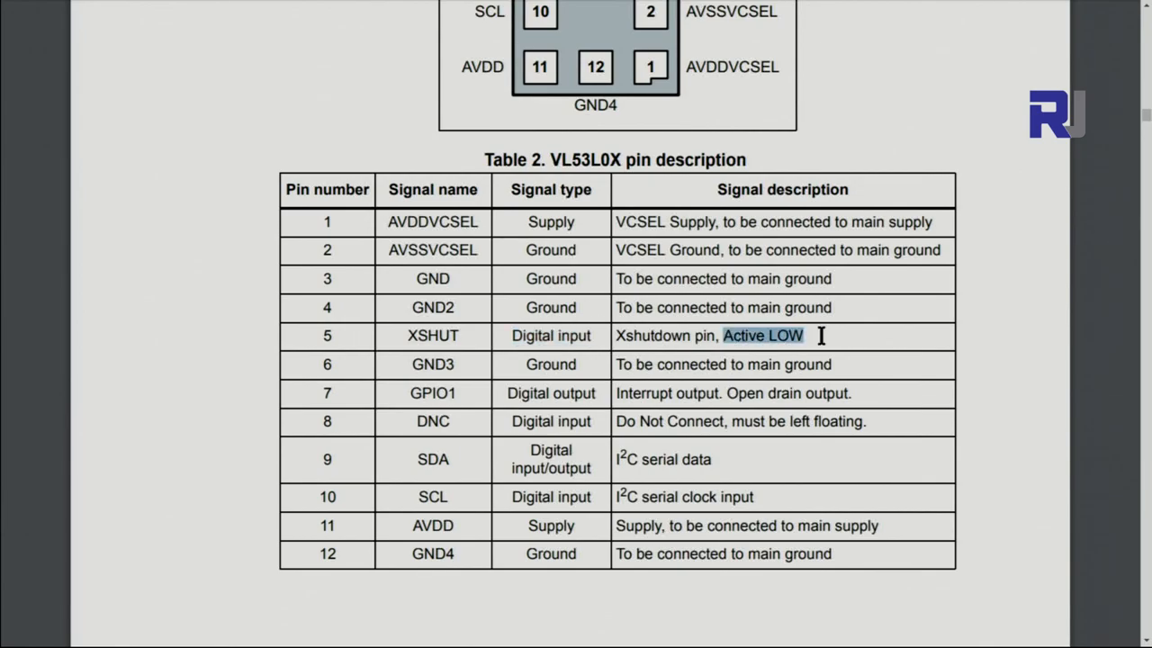
# - Highlight XSHUT, the GPIO1-unconnected note and 10k Ohms pull-up in the schematic notes
pyautogui.scroll(-3)
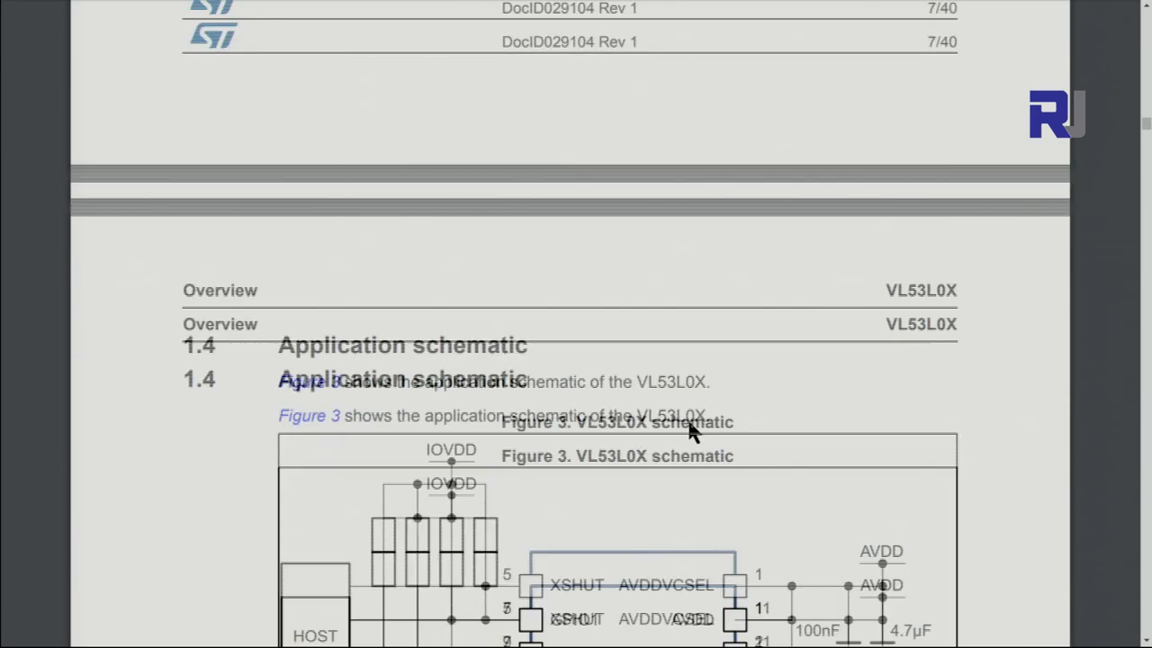
pyautogui.scroll(-3)
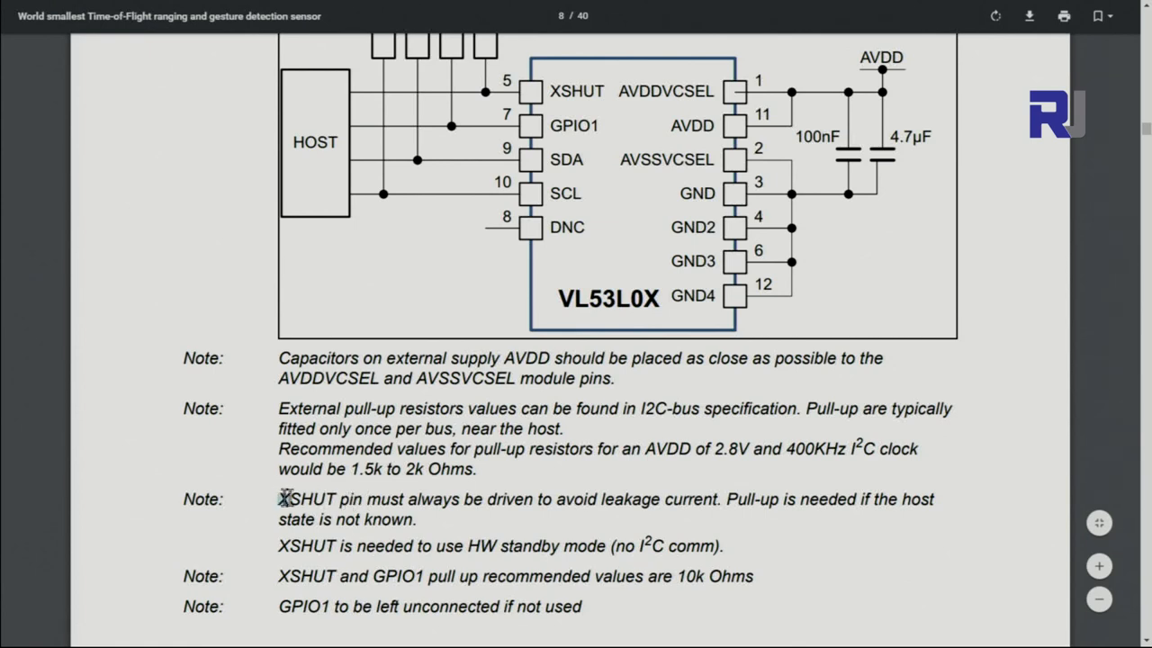
pyautogui.doubleClick(306, 499)
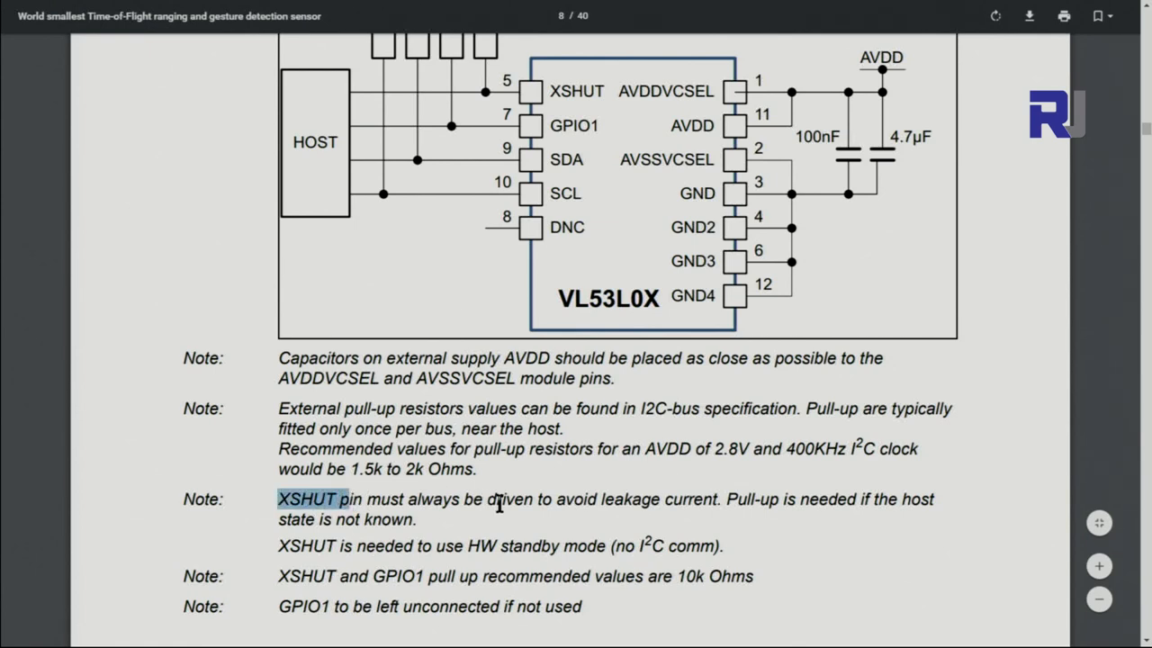
pyautogui.moveTo(500, 499); pyautogui.dragTo(886, 500)
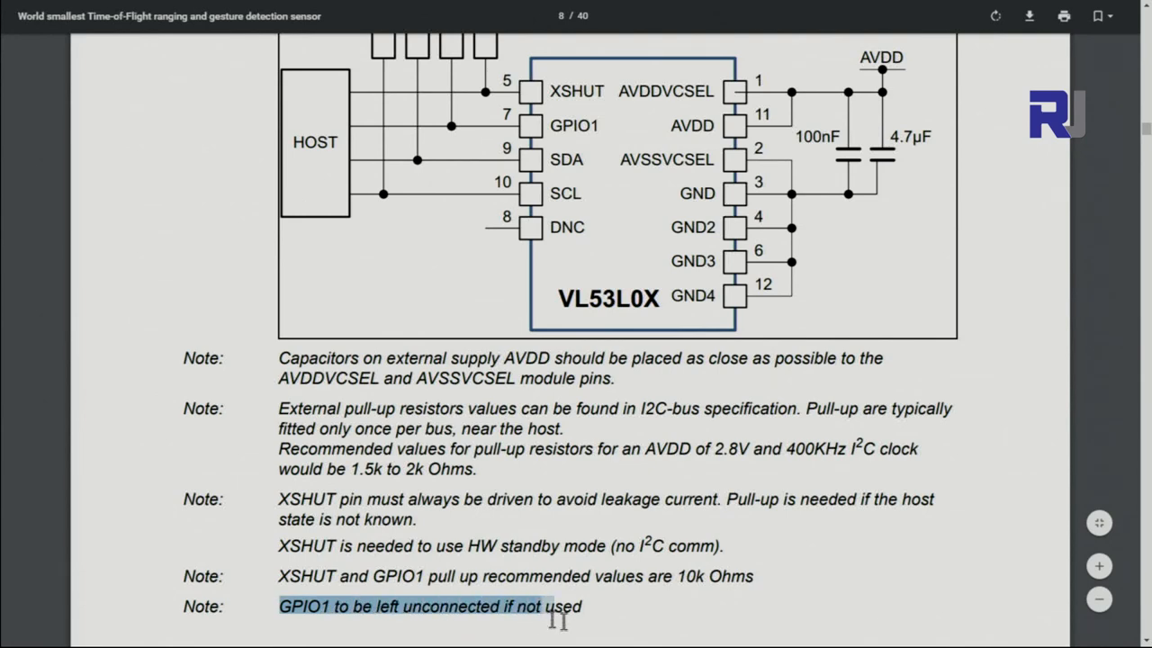
pyautogui.click(290, 606)
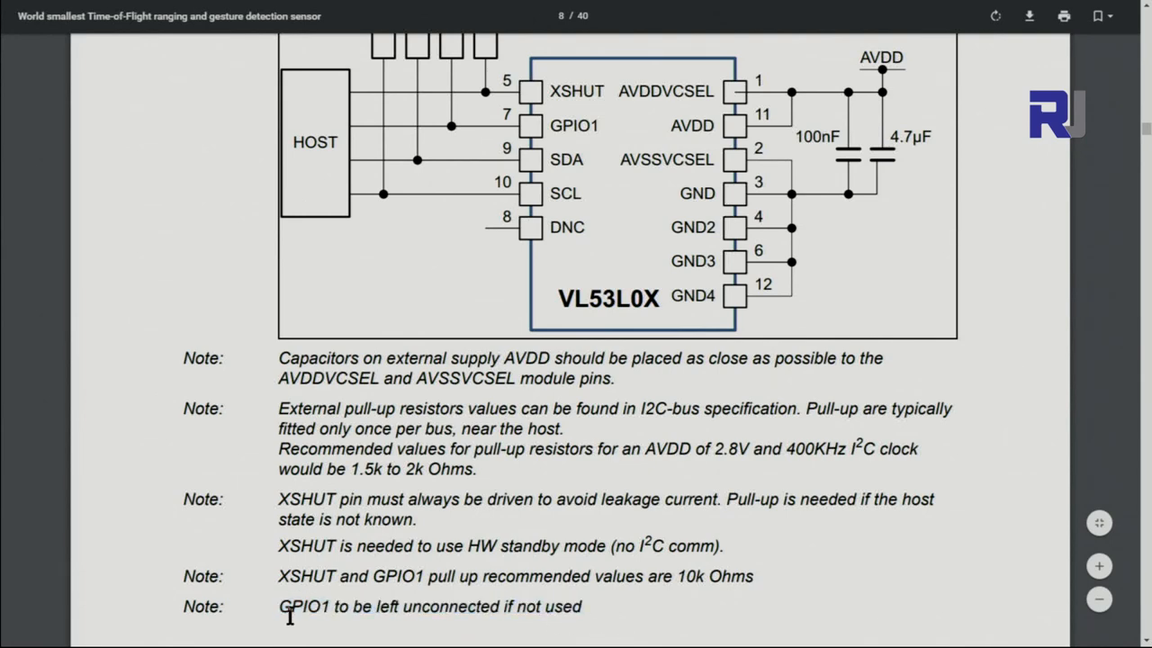
pyautogui.doubleClick(754, 499)
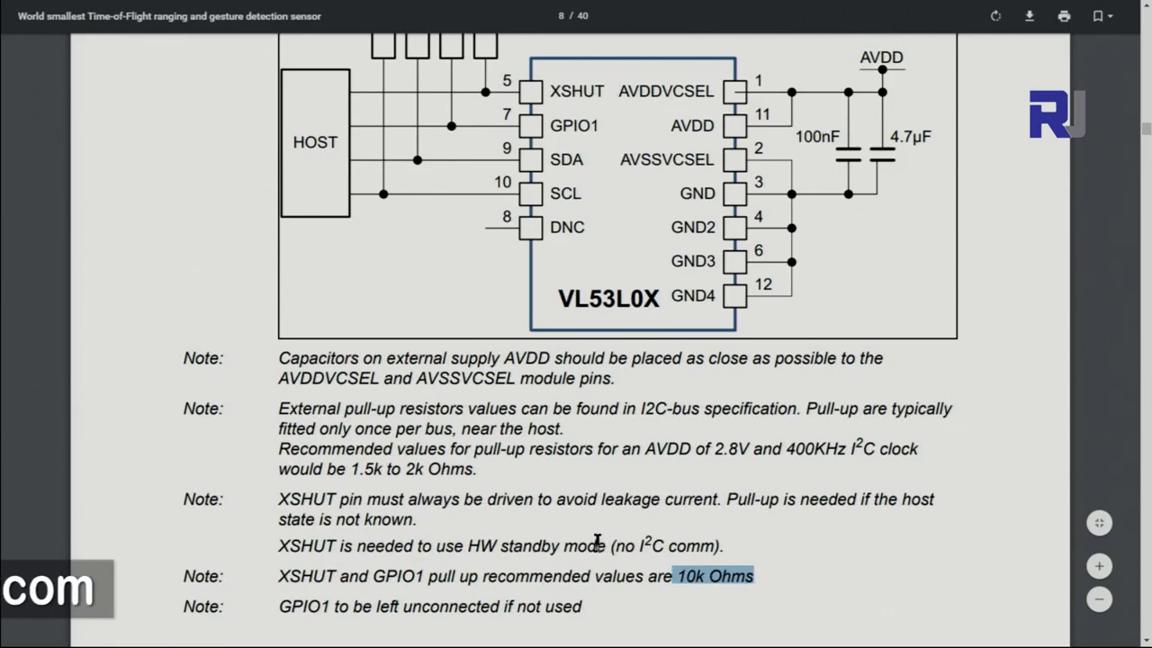
pyautogui.scroll(-3)
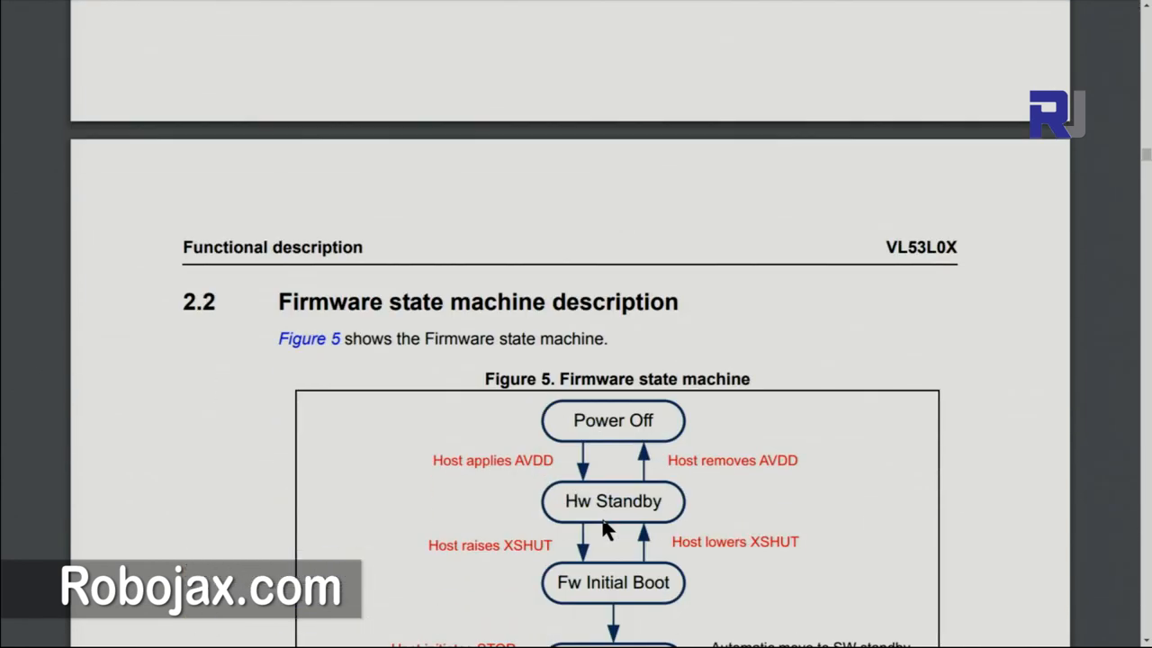
# - Scroll through the firmware state machine and calibration flow sections 2.2 and 2.3
pyautogui.scroll(-3)
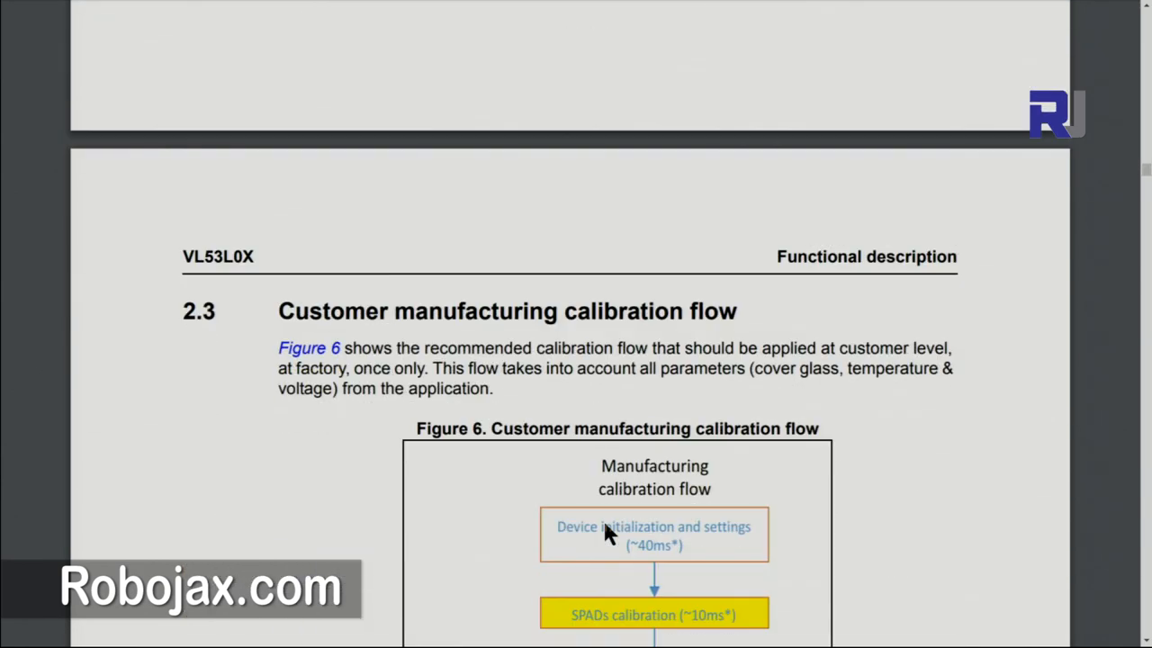
pyautogui.scroll(-3)
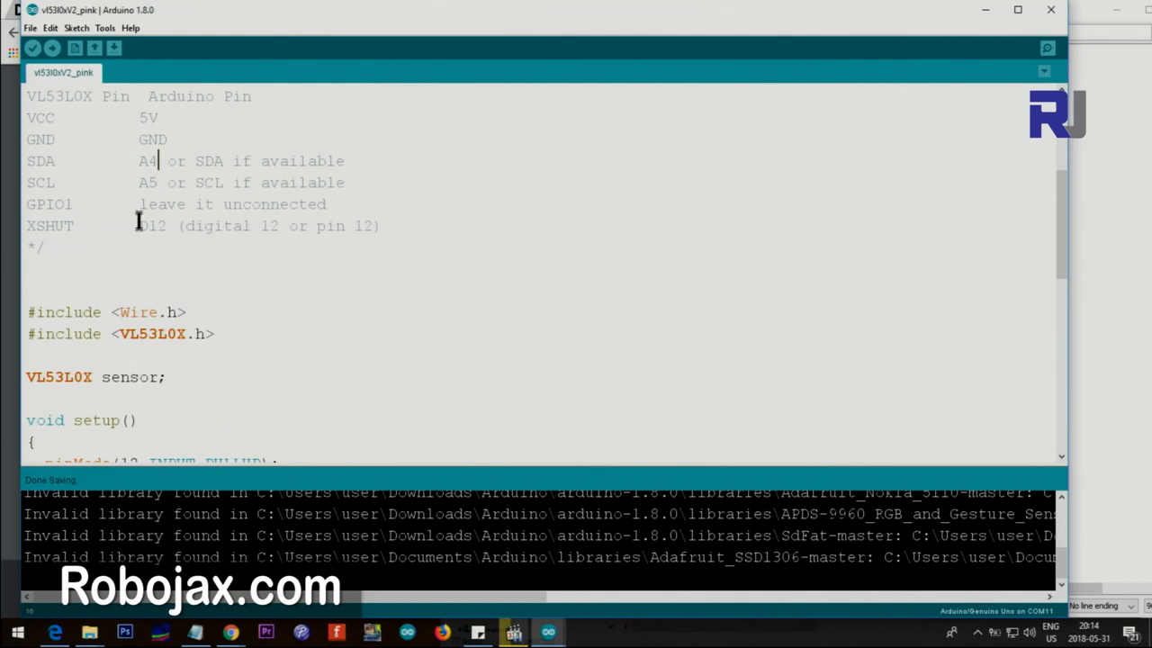
pyautogui.doubleClick(137, 312)
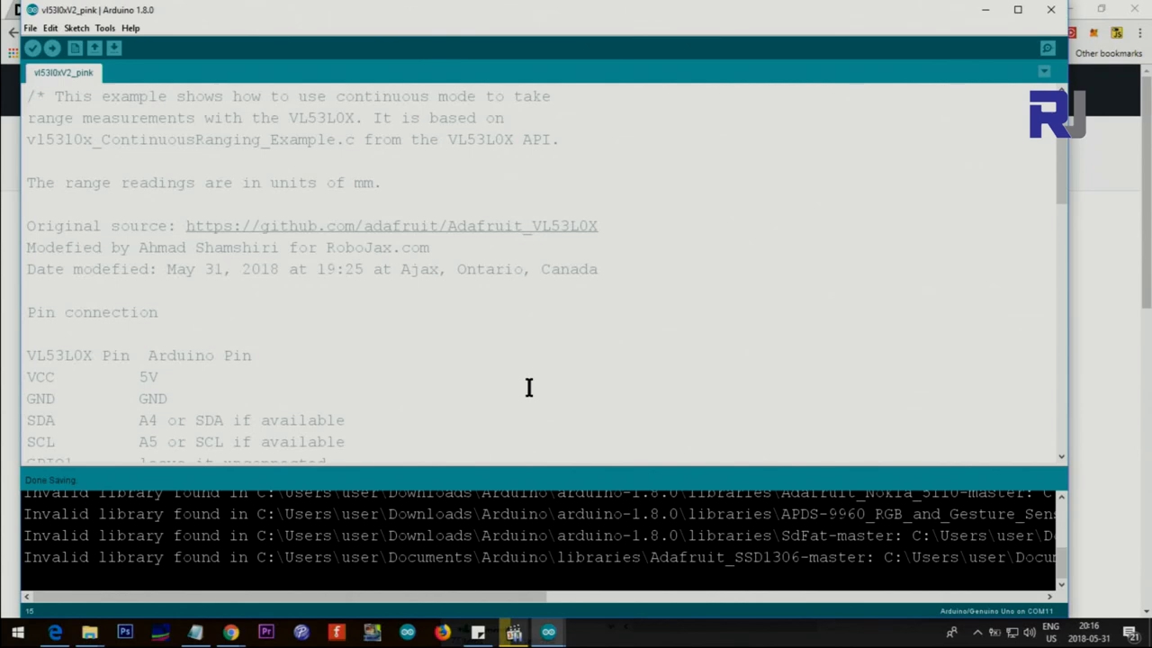
pyautogui.moveTo(401, 190)
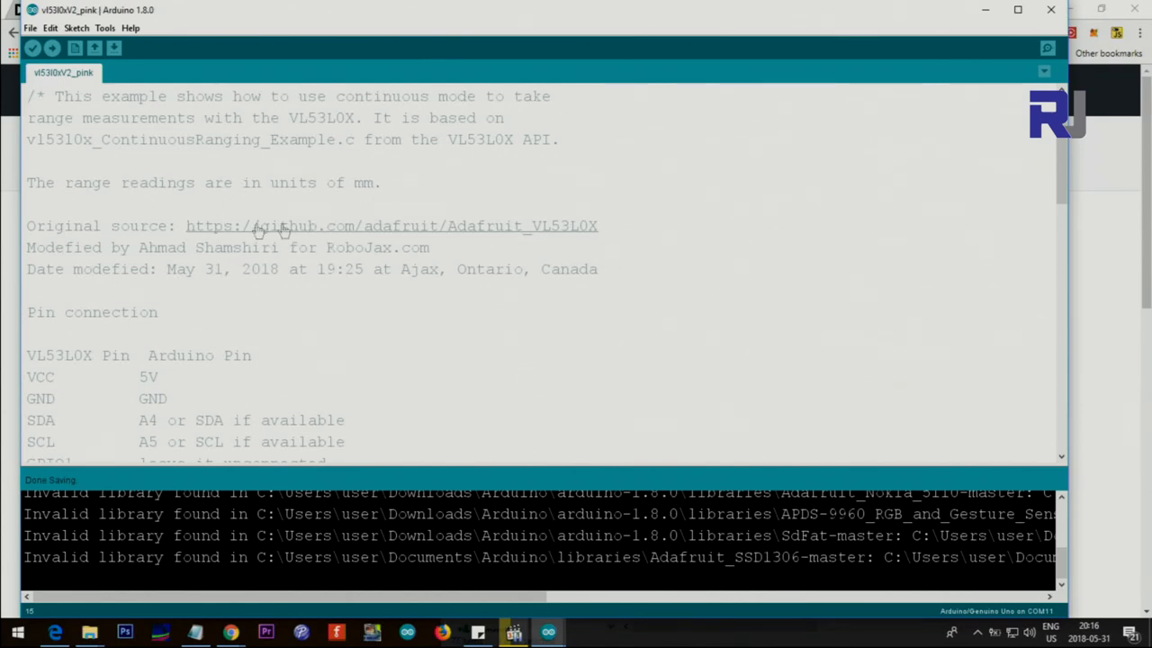
pyautogui.moveTo(331, 234)
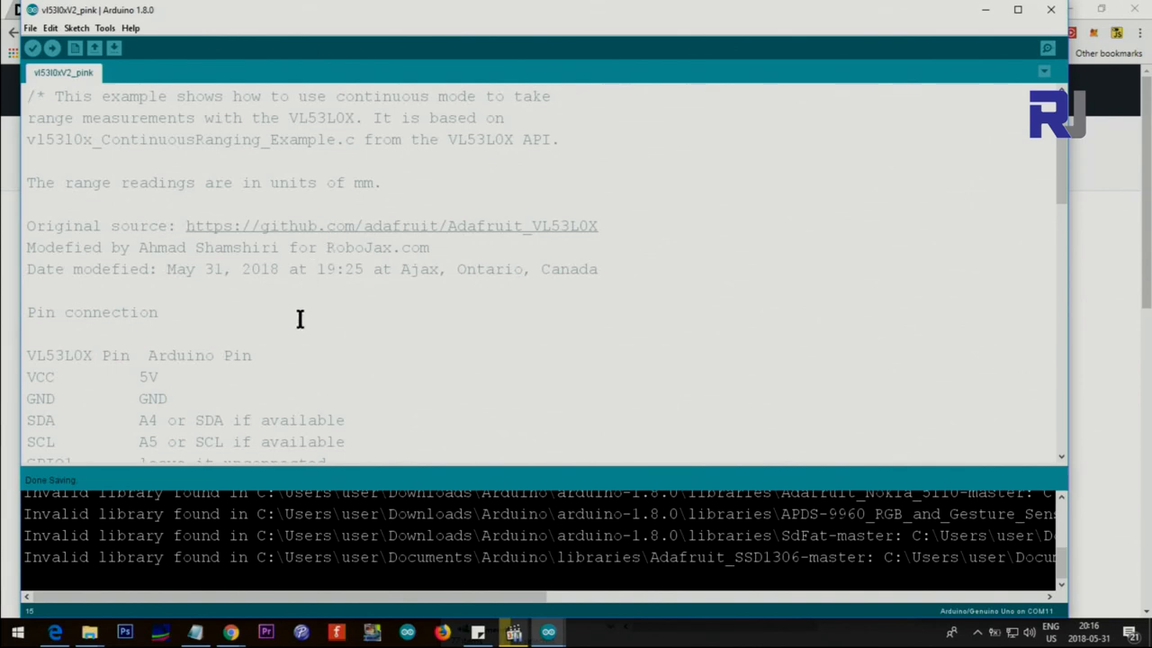
pyautogui.scroll(-3)
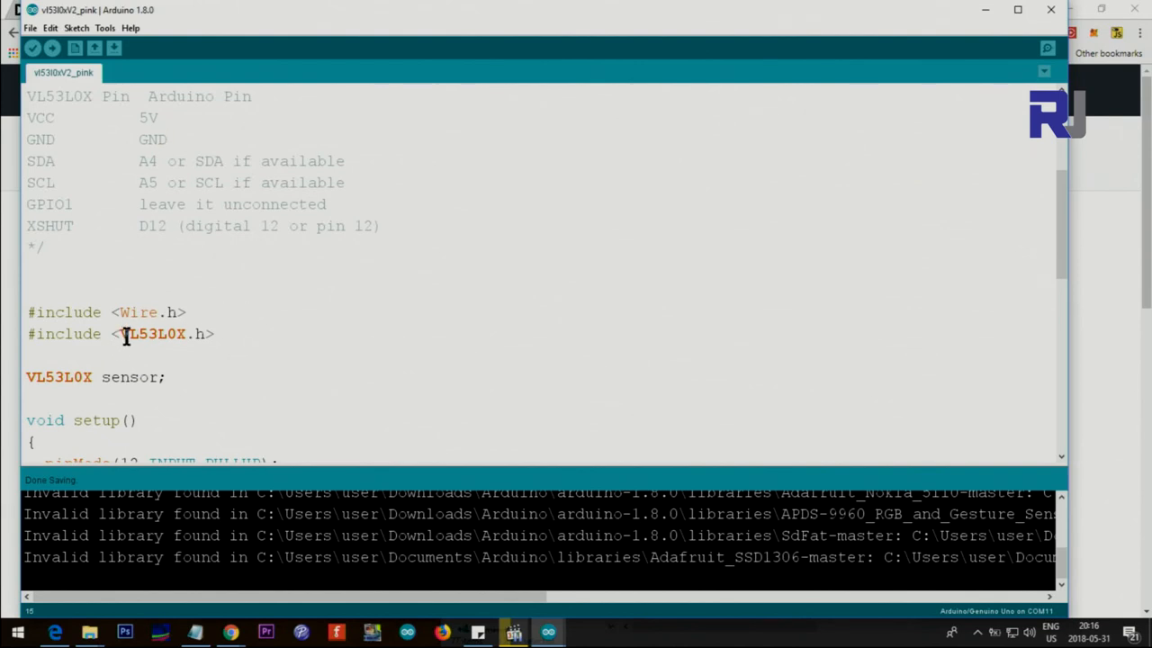
pyautogui.doubleClick(160, 333)
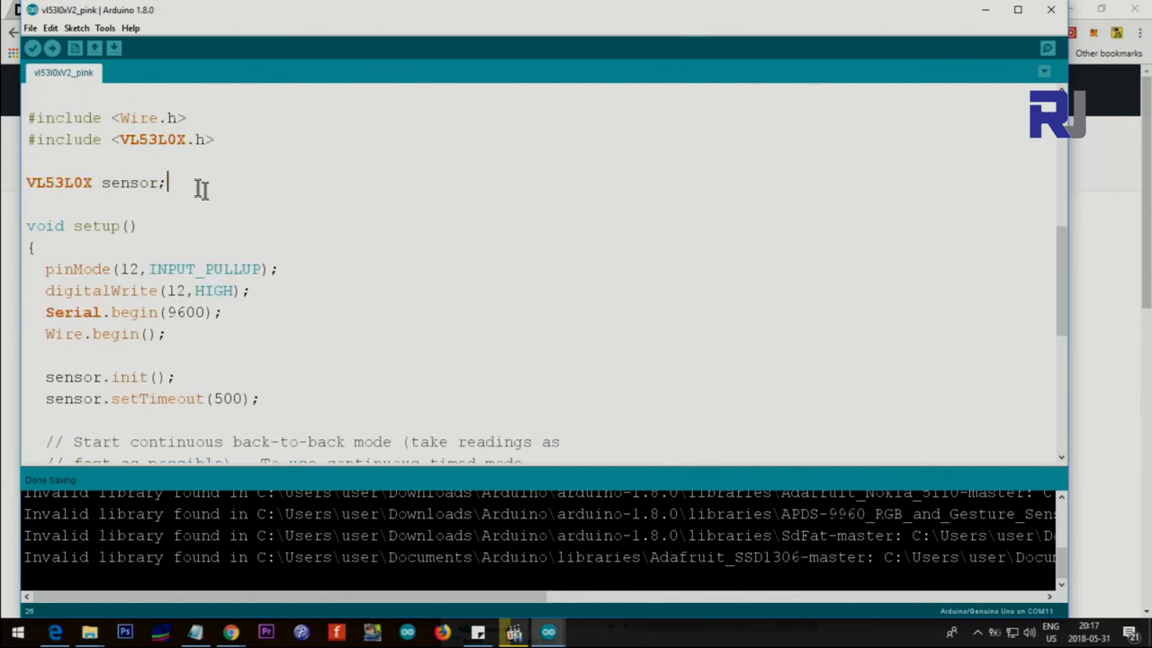
pyautogui.doubleClick(151, 139)
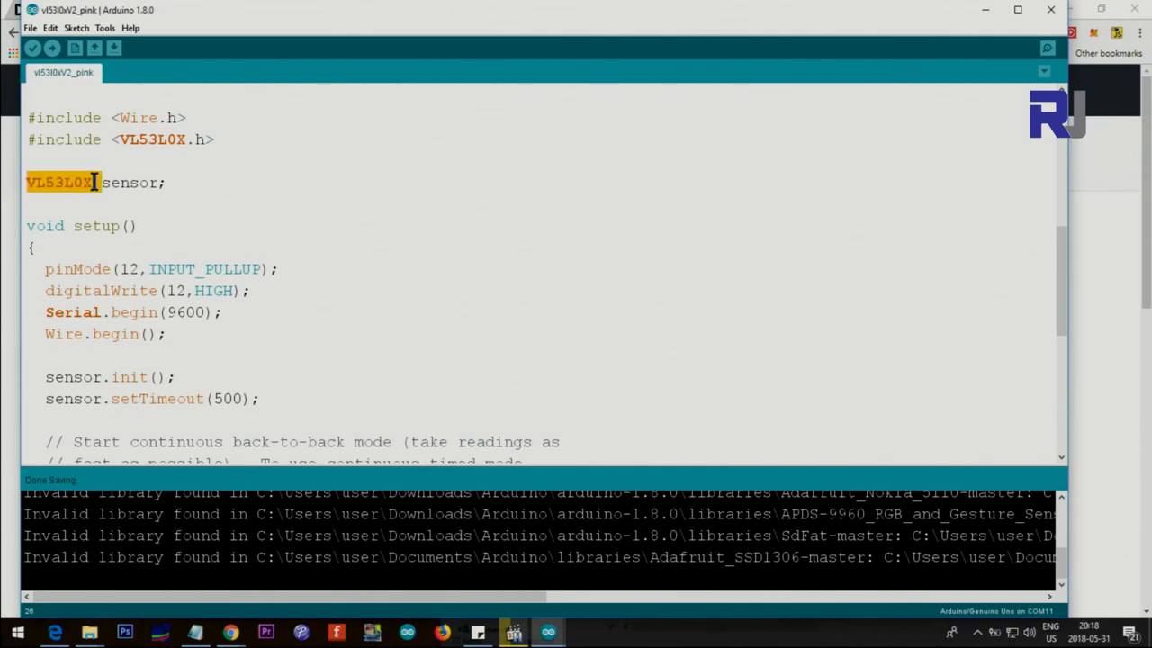
pyautogui.doubleClick(128, 183)
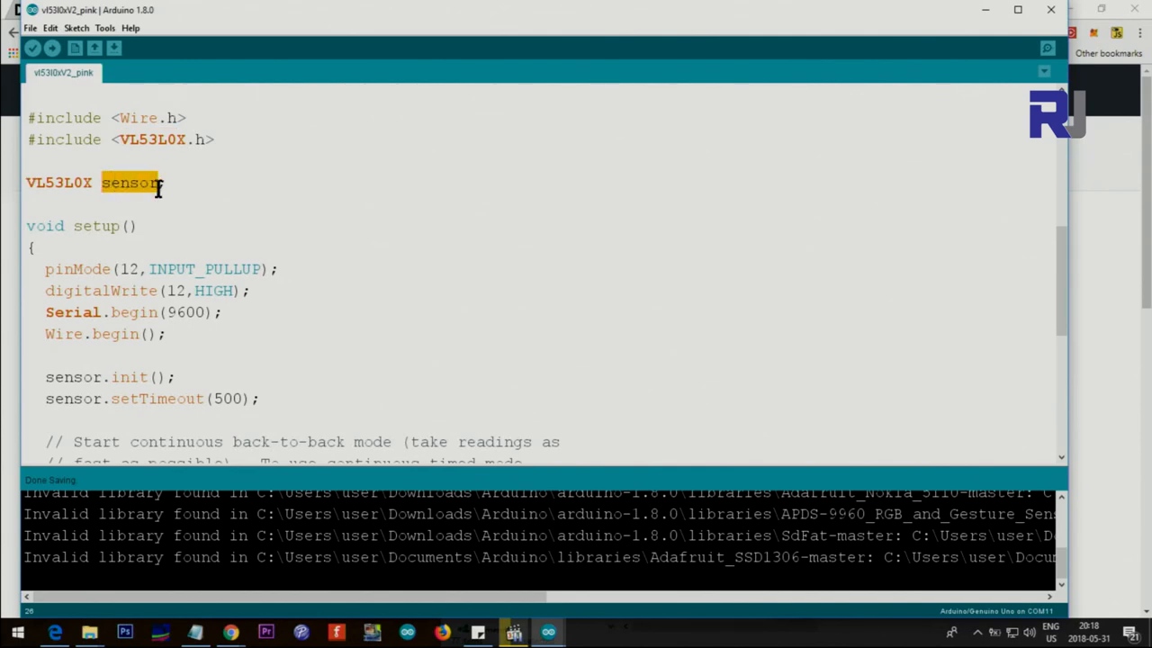
pyautogui.click(151, 182)
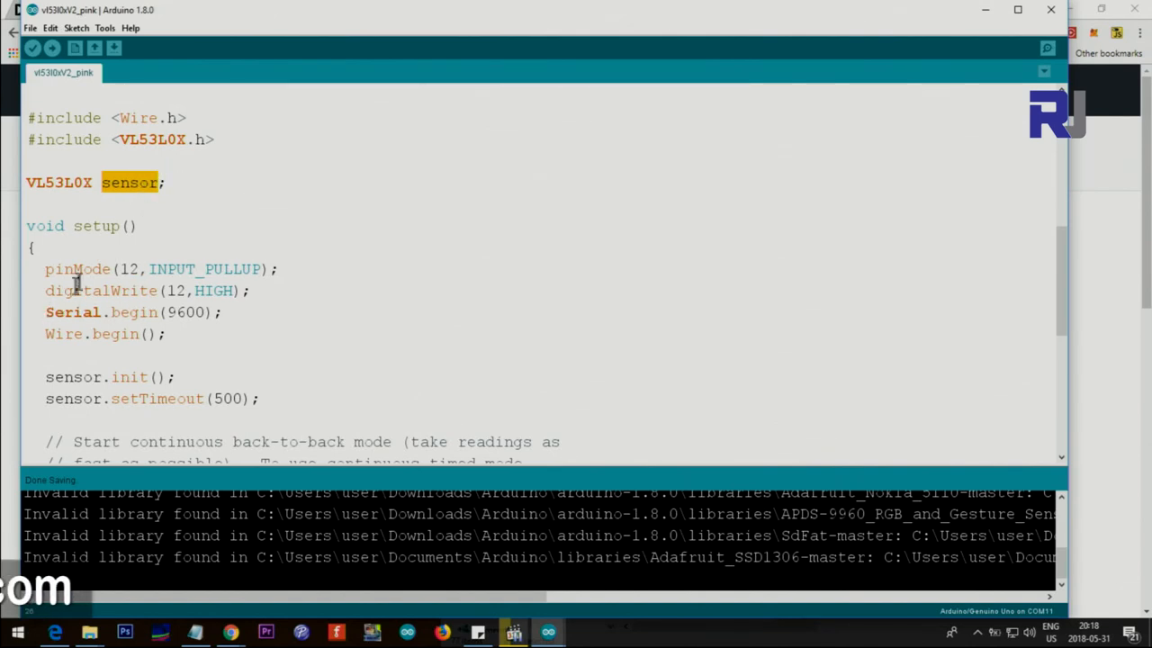
pyautogui.doubleClick(129, 269)
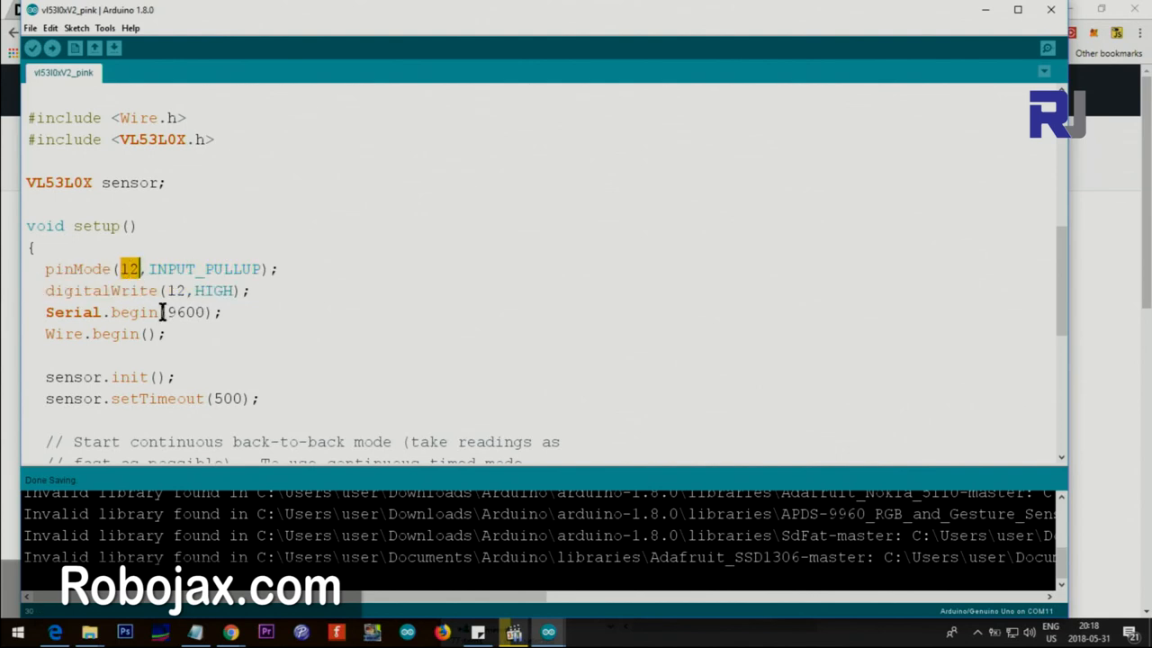
pyautogui.click(105, 28)
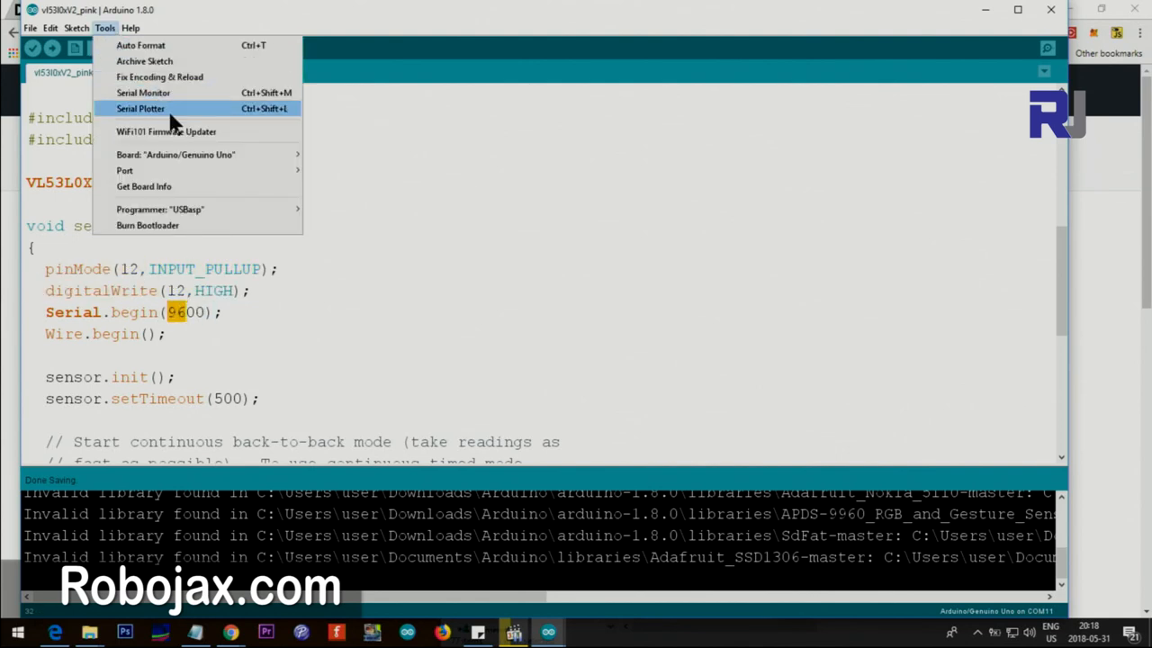
pyautogui.click(143, 93)
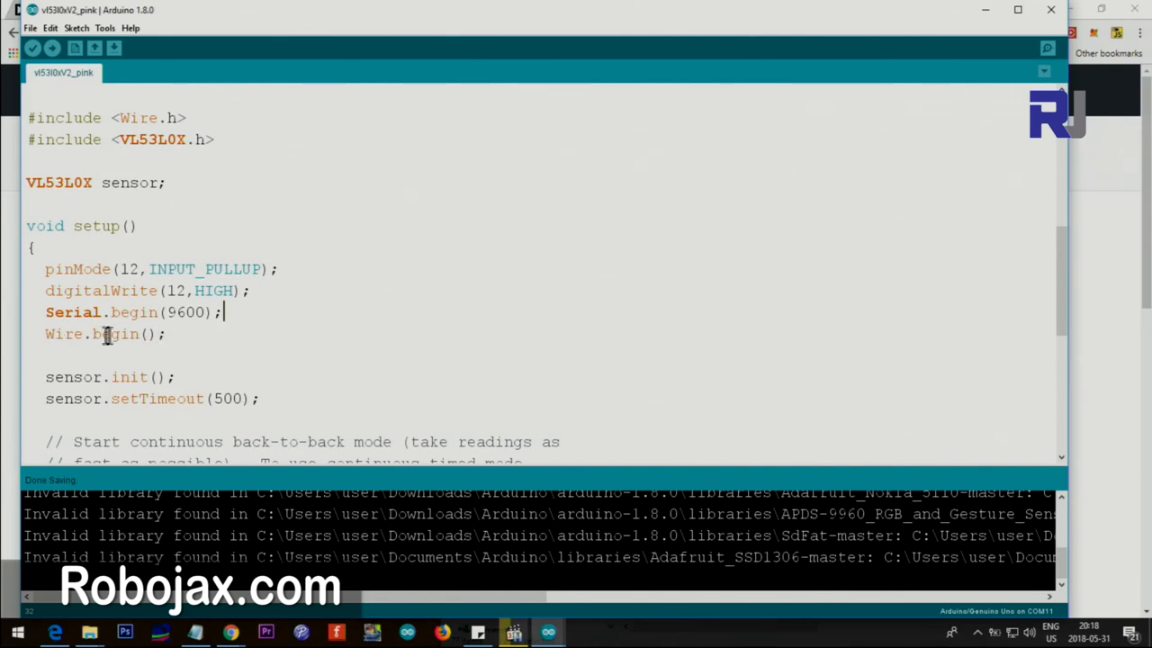
pyautogui.click(160, 334)
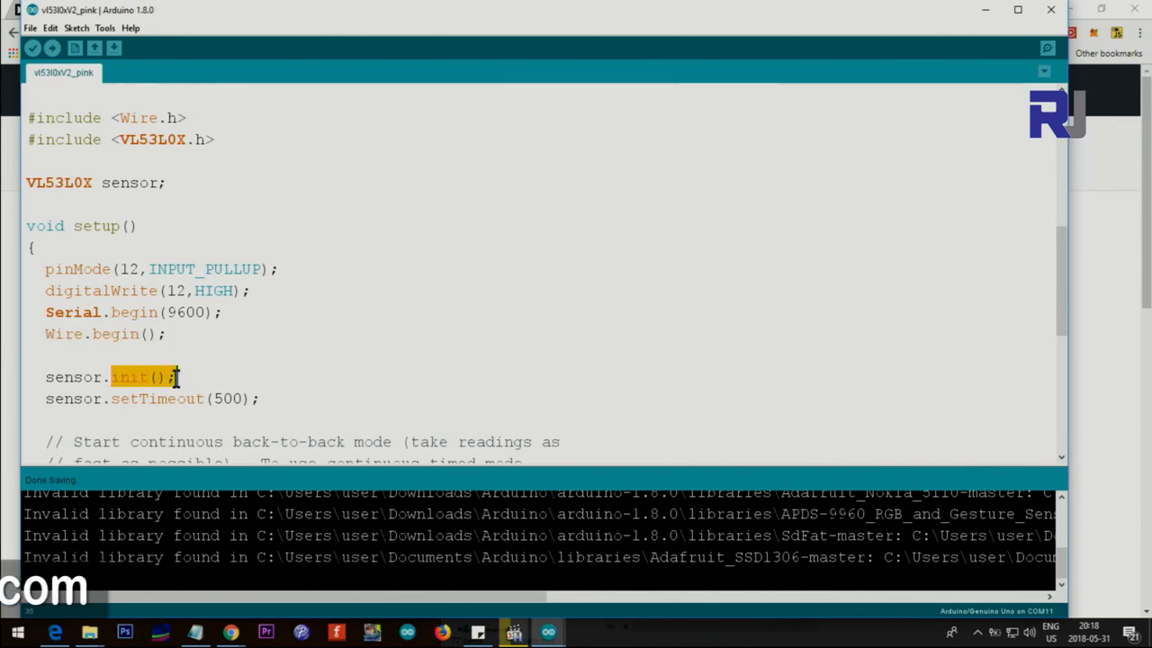
pyautogui.click(126, 376)
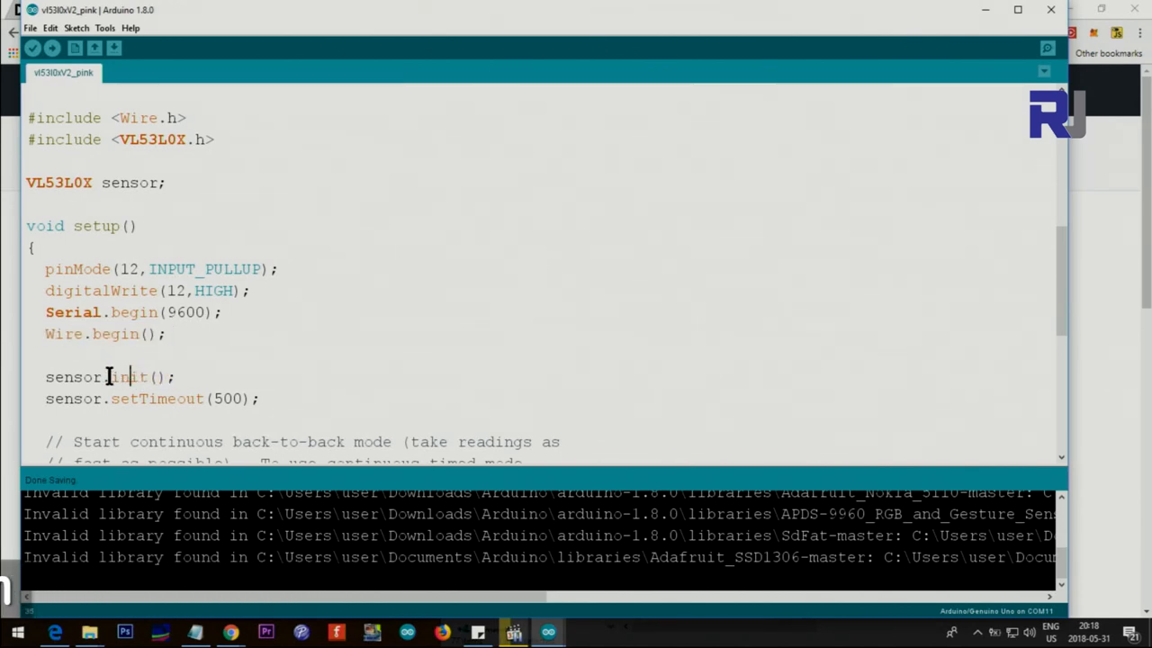
pyautogui.doubleClick(73, 376)
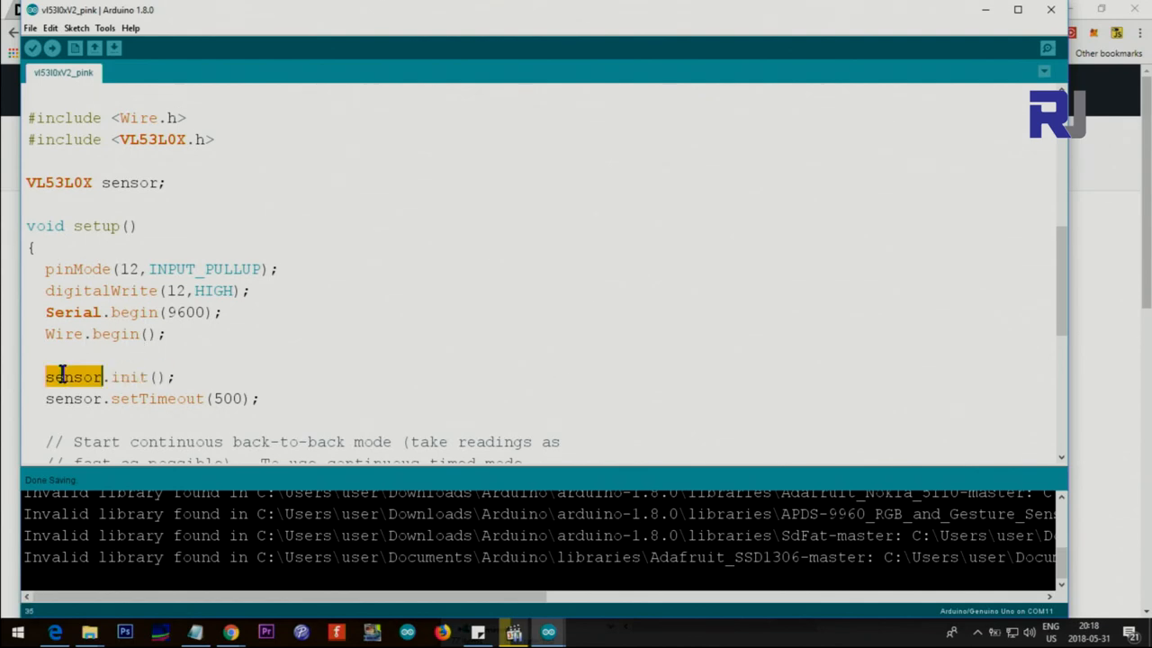
pyautogui.click(133, 183)
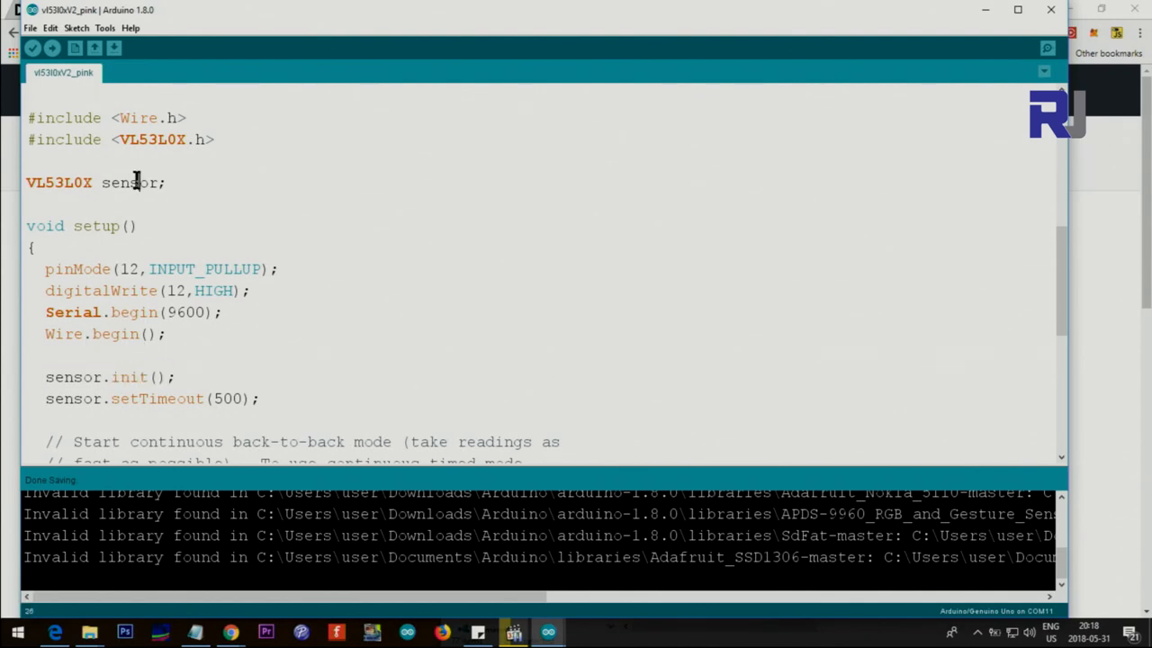
pyautogui.doubleClick(129, 182)
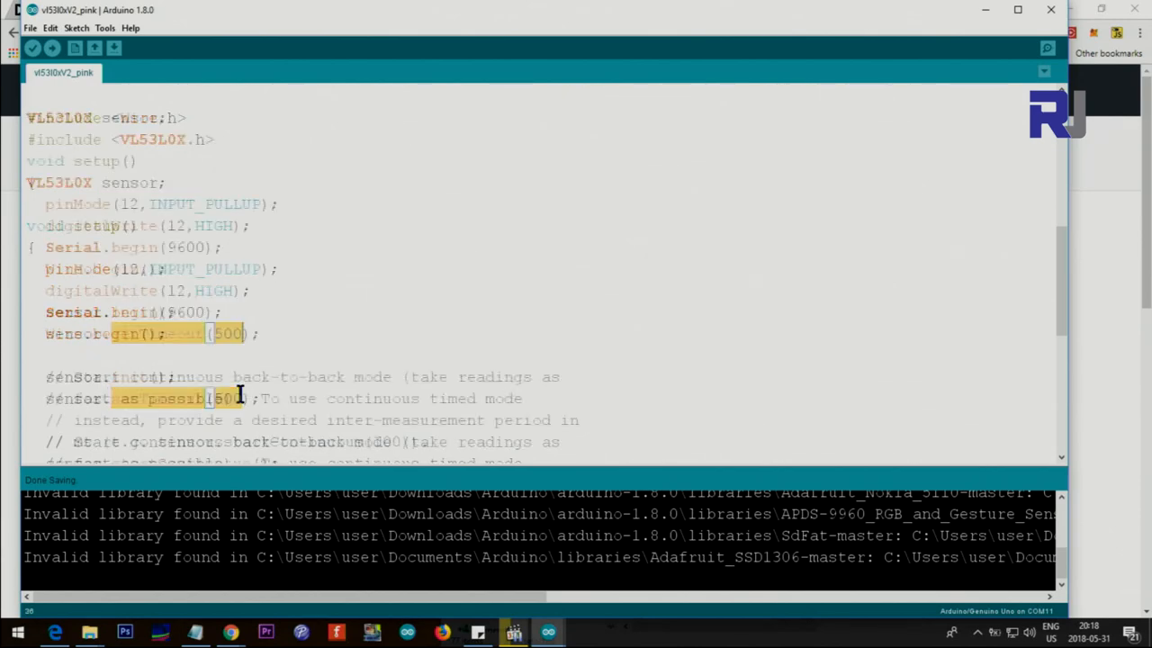
pyautogui.scroll(-3)
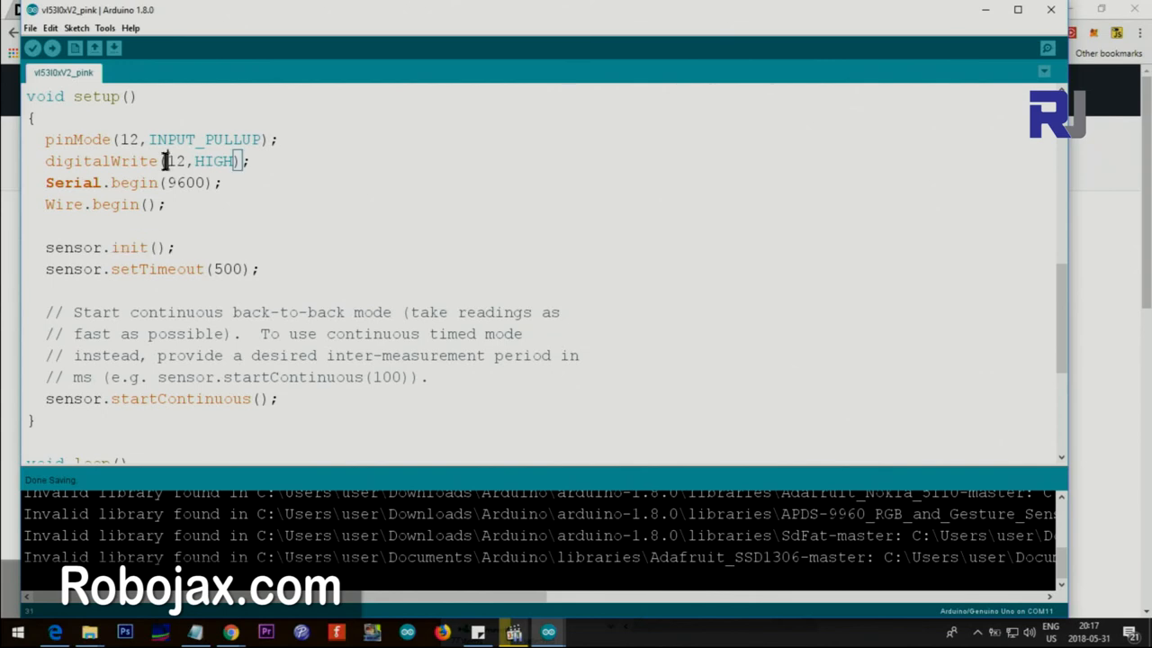
pyautogui.scroll(-3)
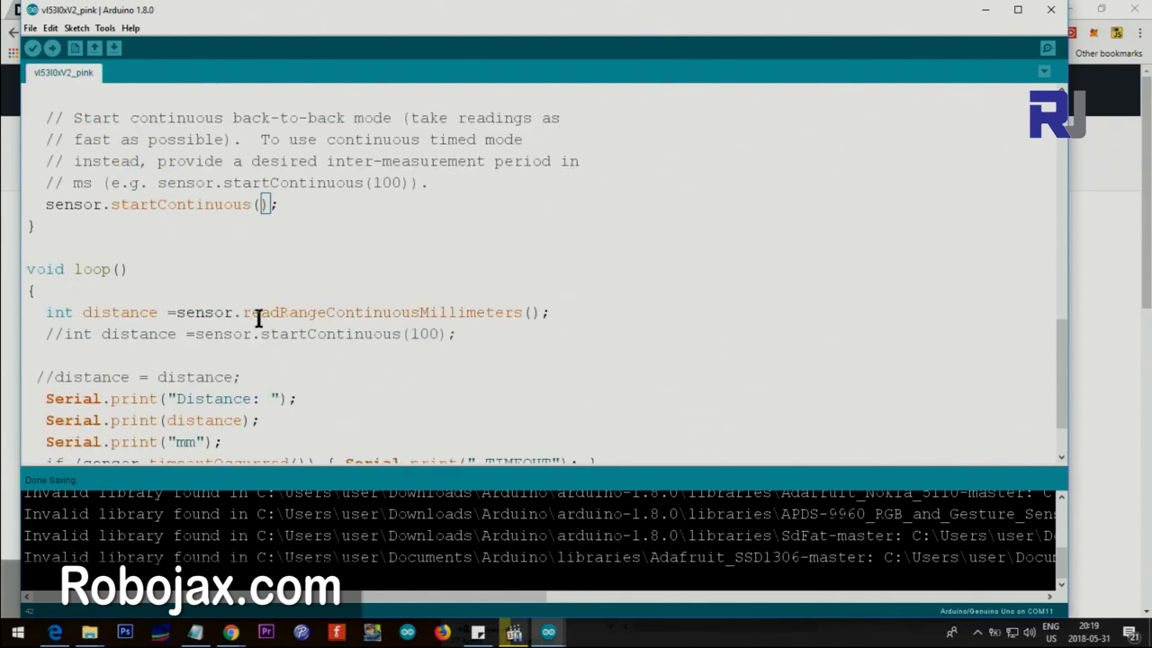
pyautogui.doubleClick(266, 312)
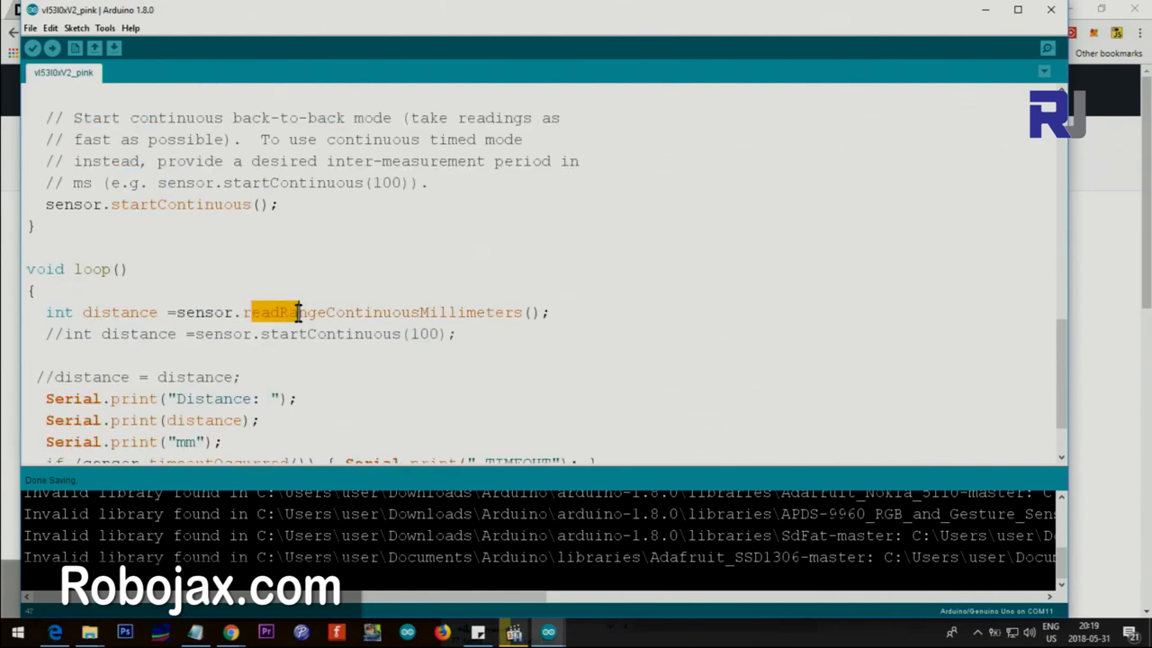
pyautogui.moveTo(297, 312); pyautogui.dragTo(549, 312)
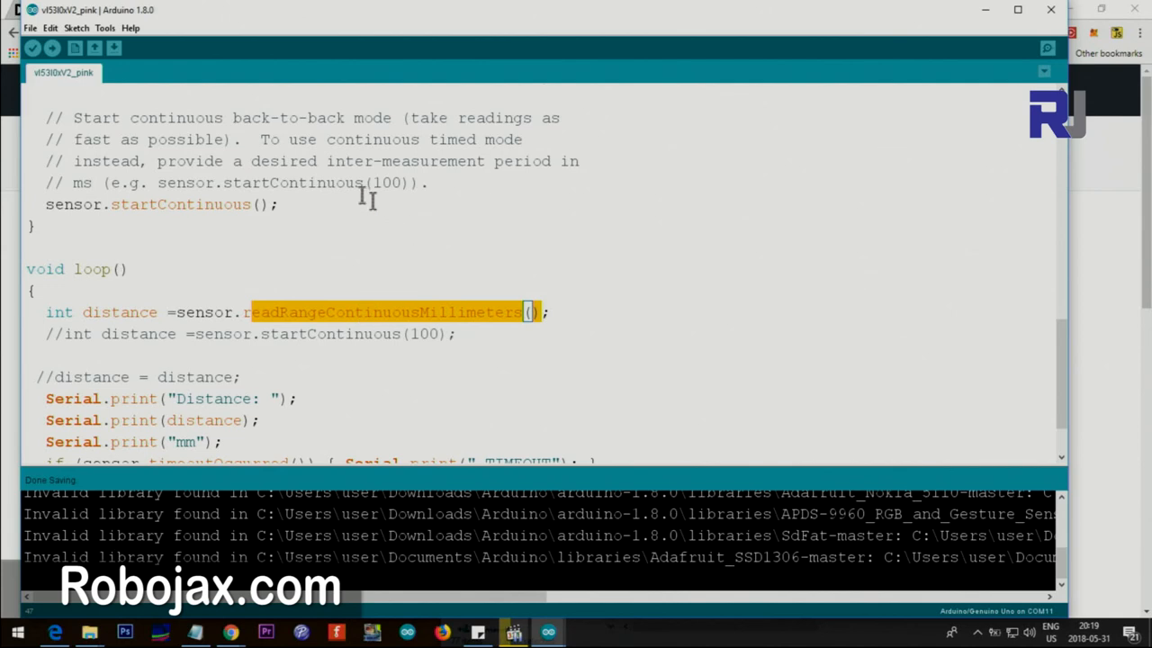
pyautogui.doubleClick(119, 312)
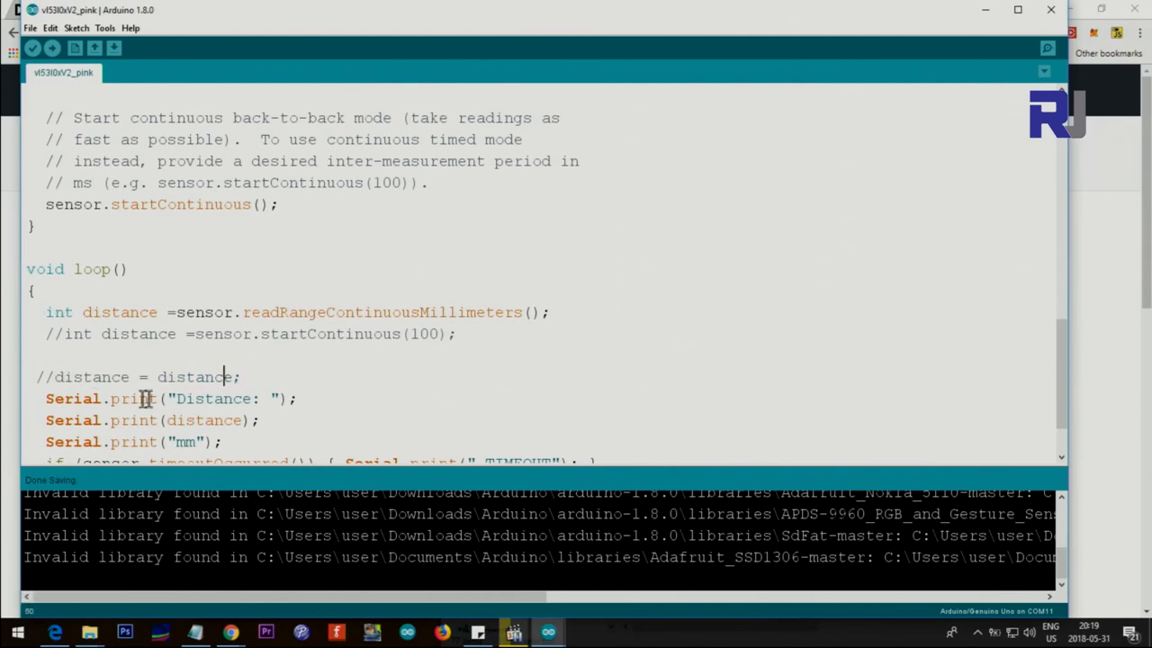
pyautogui.tripleClick(132, 399)
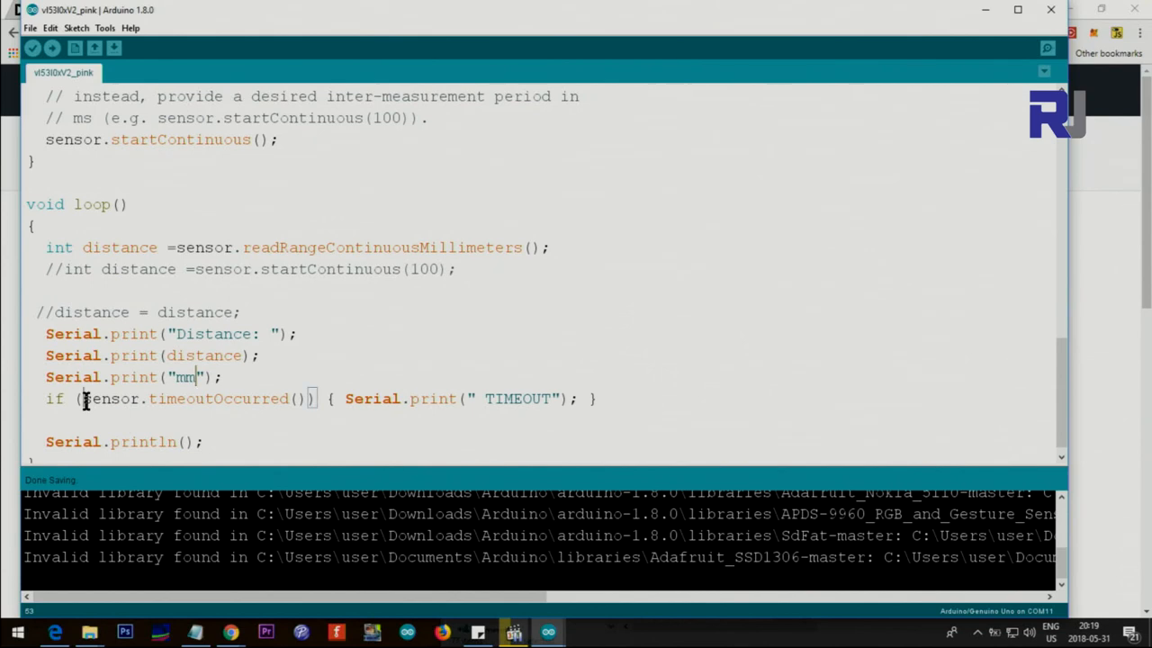
pyautogui.moveTo(83, 398); pyautogui.dragTo(316, 399)
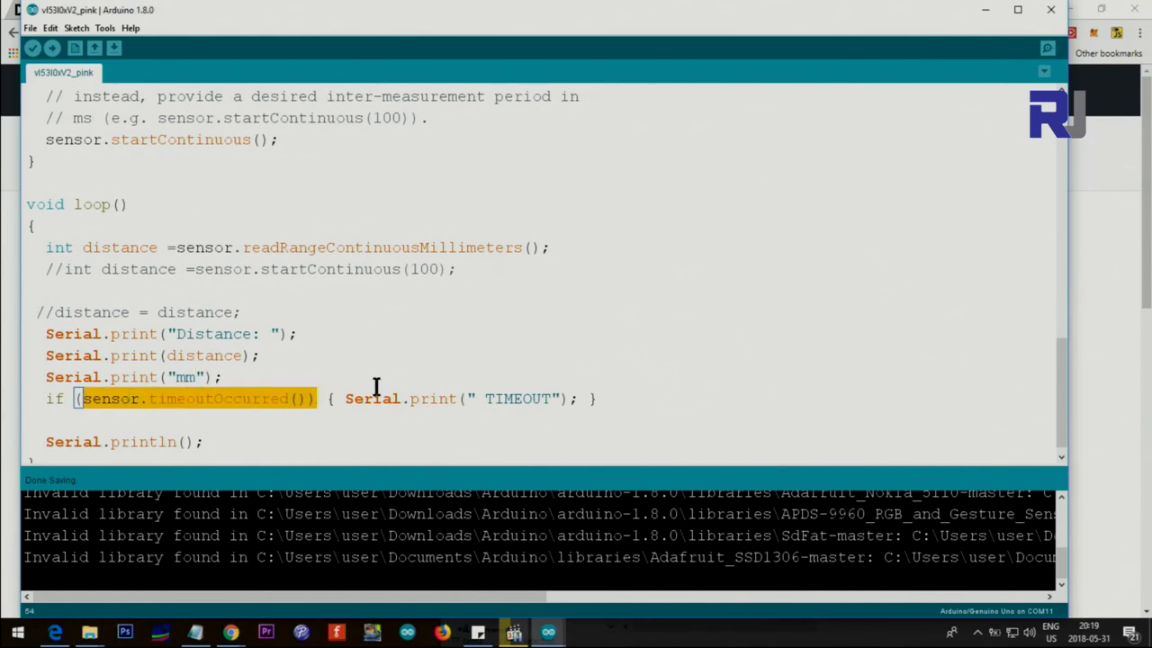
pyautogui.click(316, 180)
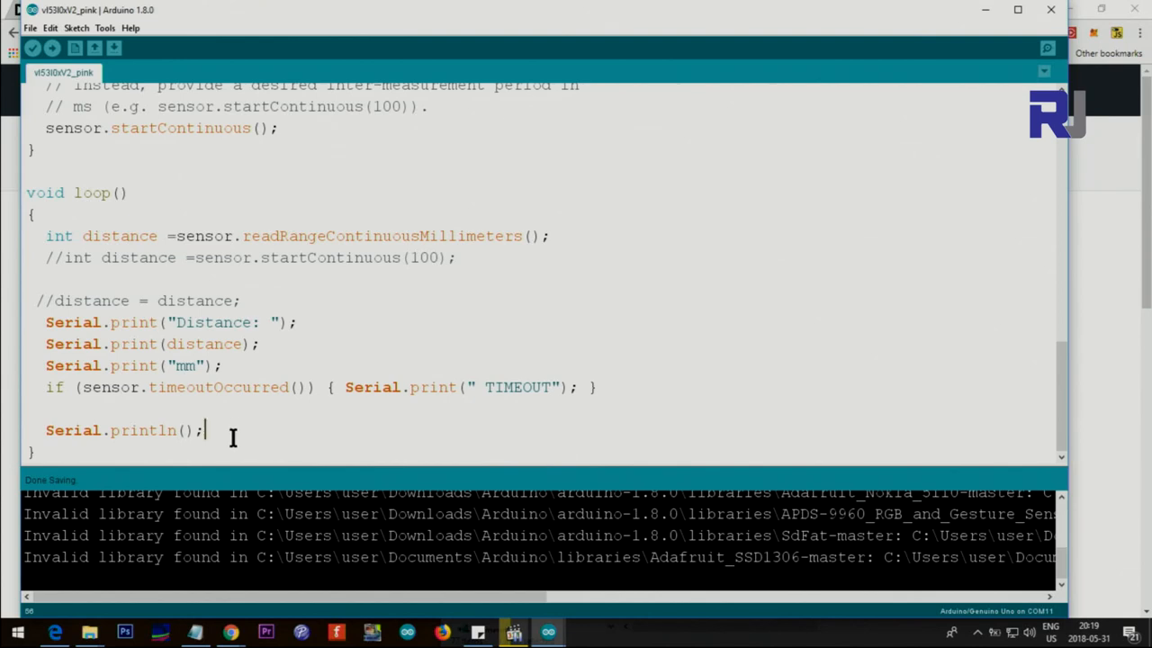
# - Add delay(100) at the end of loop and open the Serial Monitor for distance readings
pyautogui.write('d')
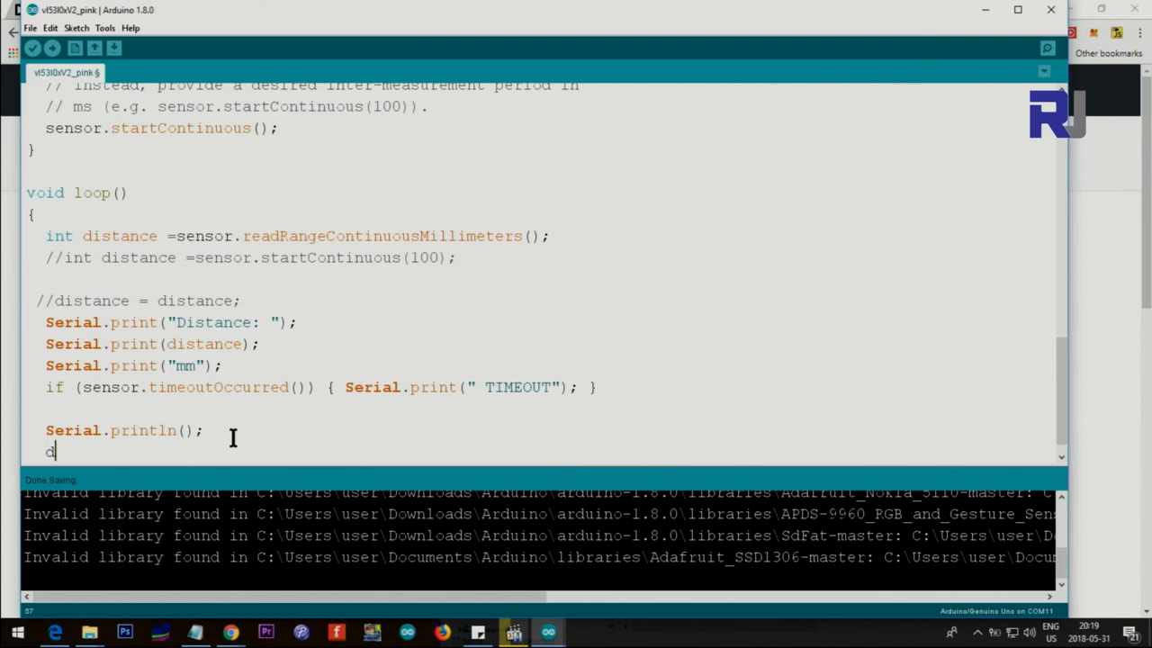
pyautogui.write('elay()')
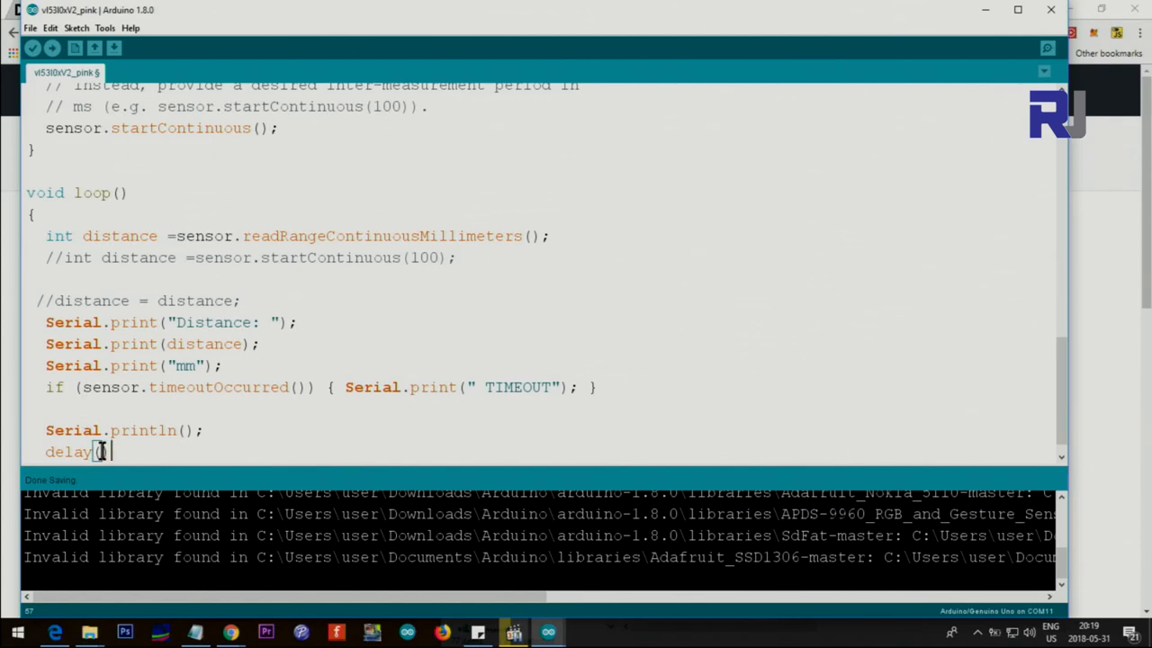
pyautogui.write('100')
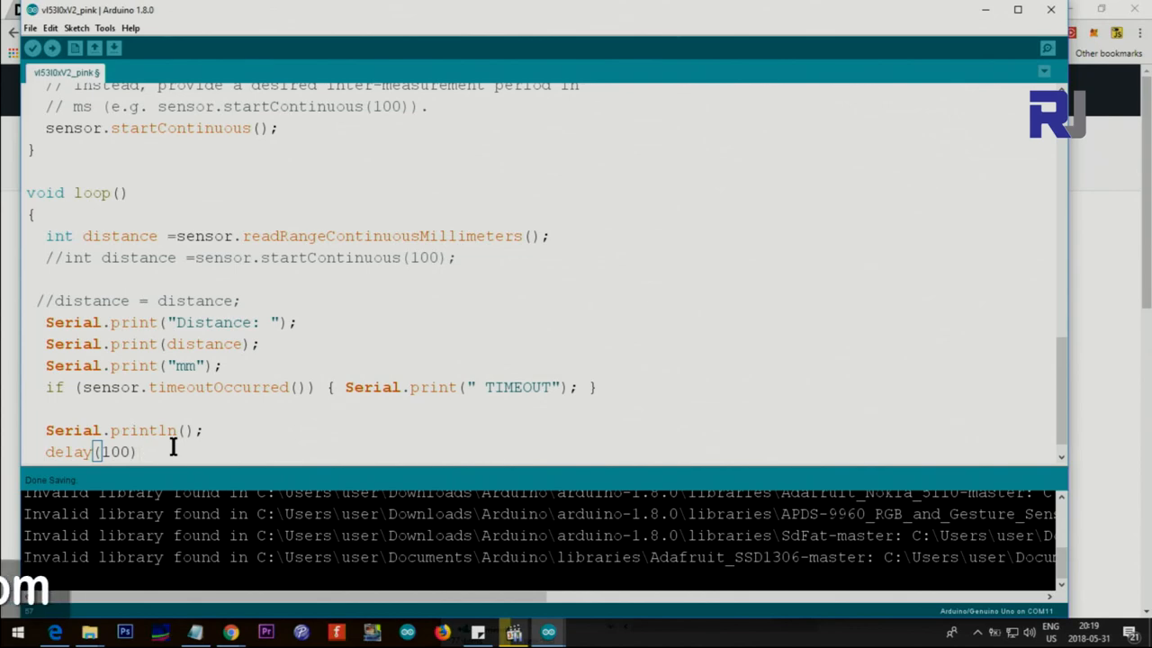
pyautogui.click(104, 28)
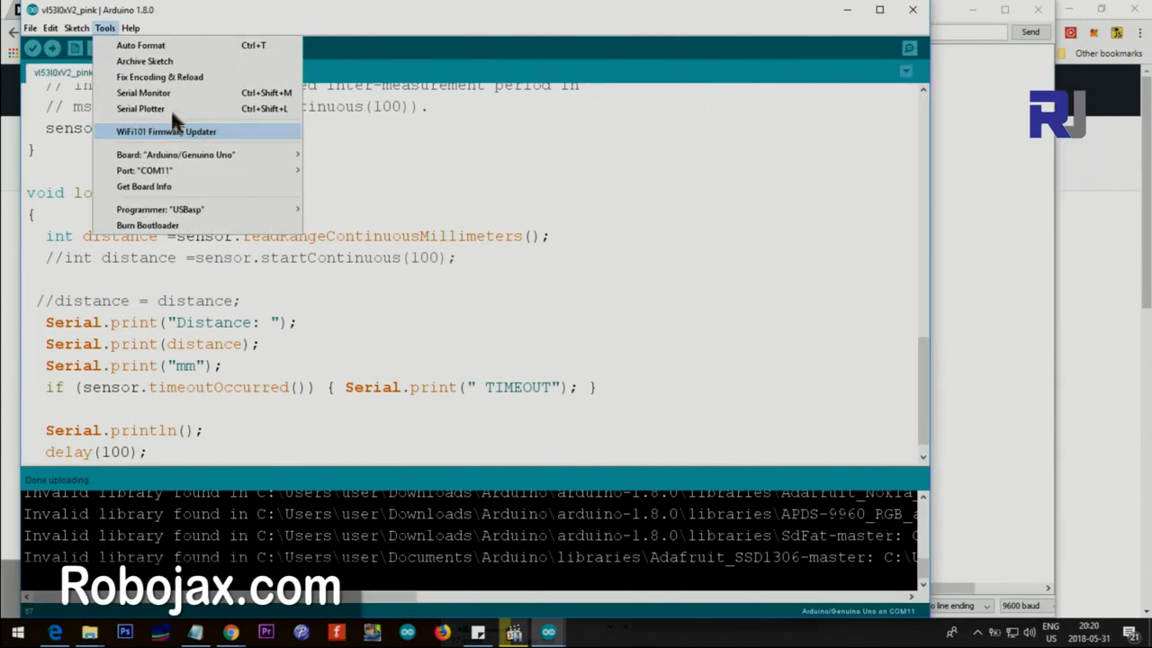
pyautogui.click(143, 93)
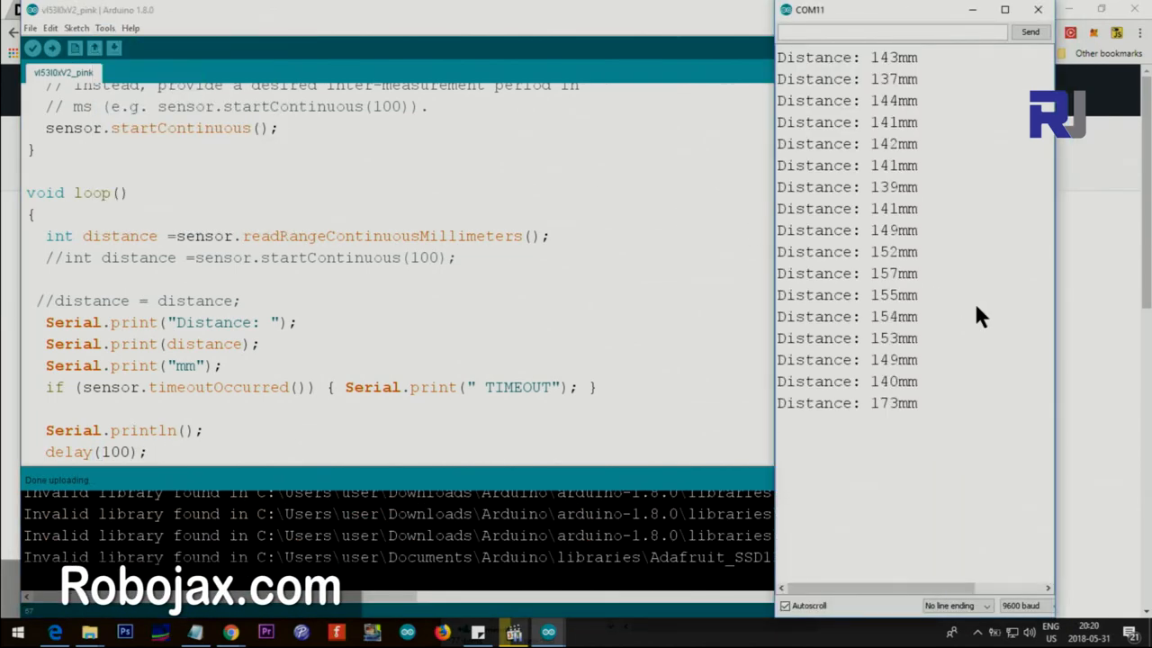